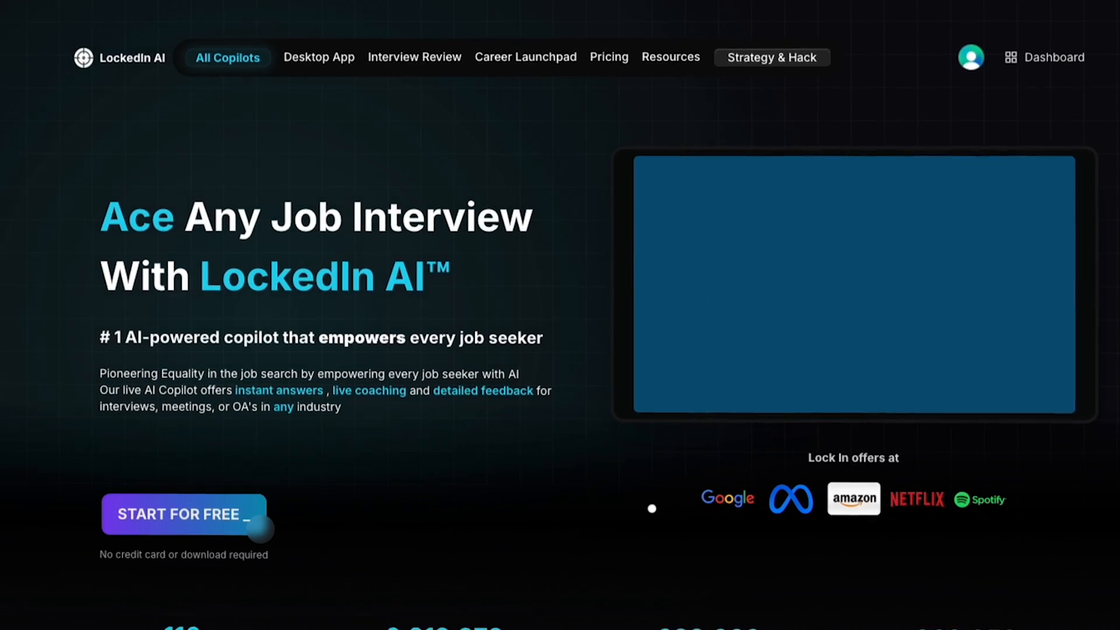
Scroll the homepage and choose START FOR FREE to reach the sign-in form.
scroll(down, 3)
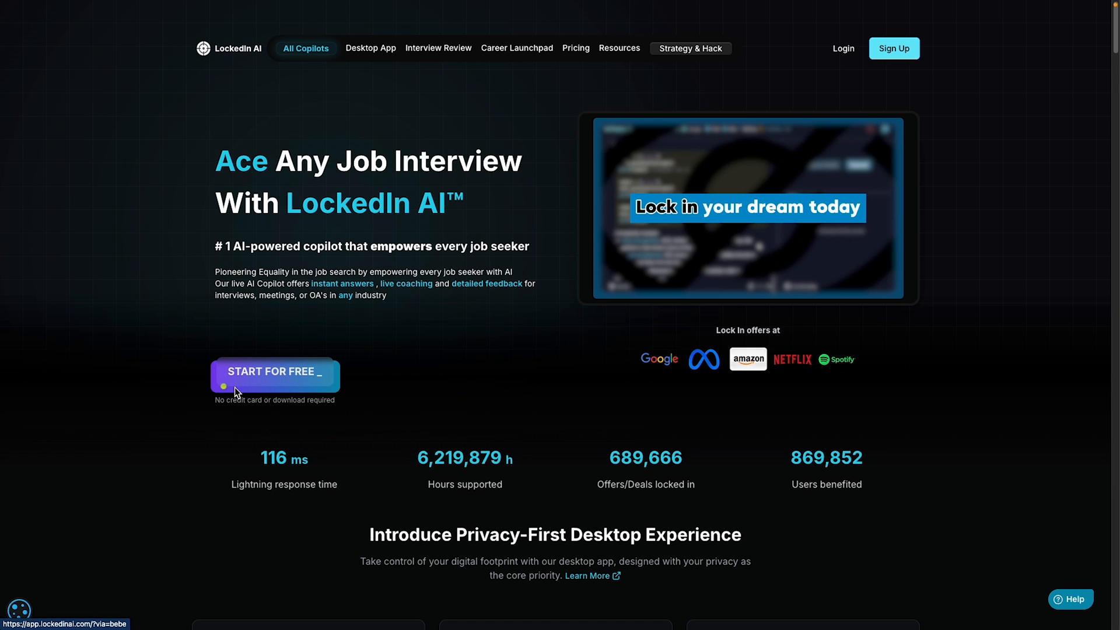
click(273, 372)
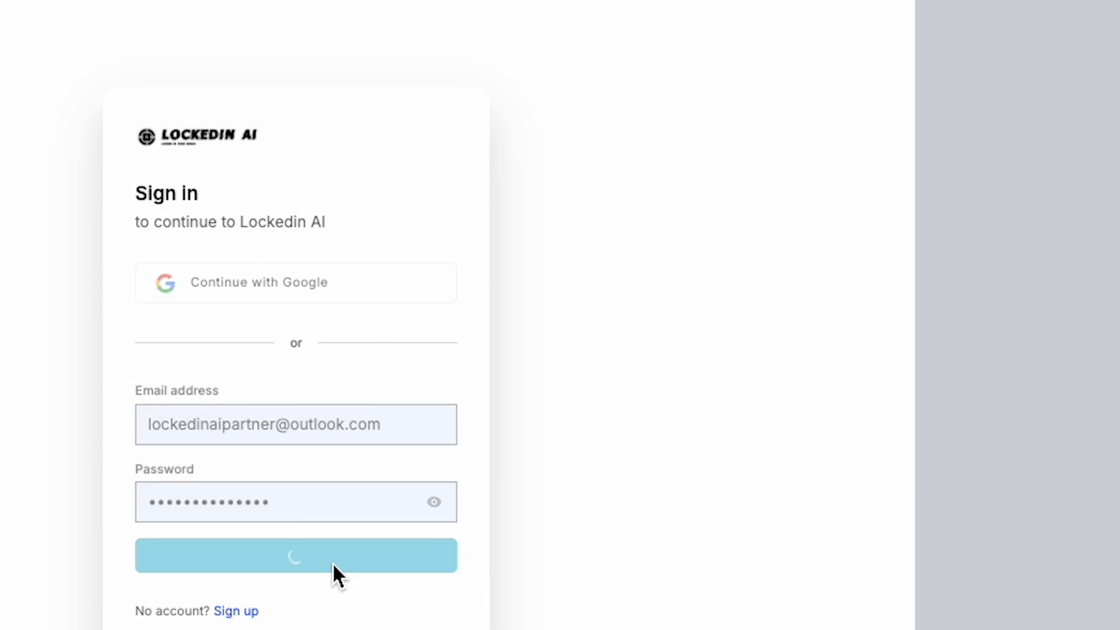
Continue with the saved credentials and scroll down to the New Interview form.
click(295, 554)
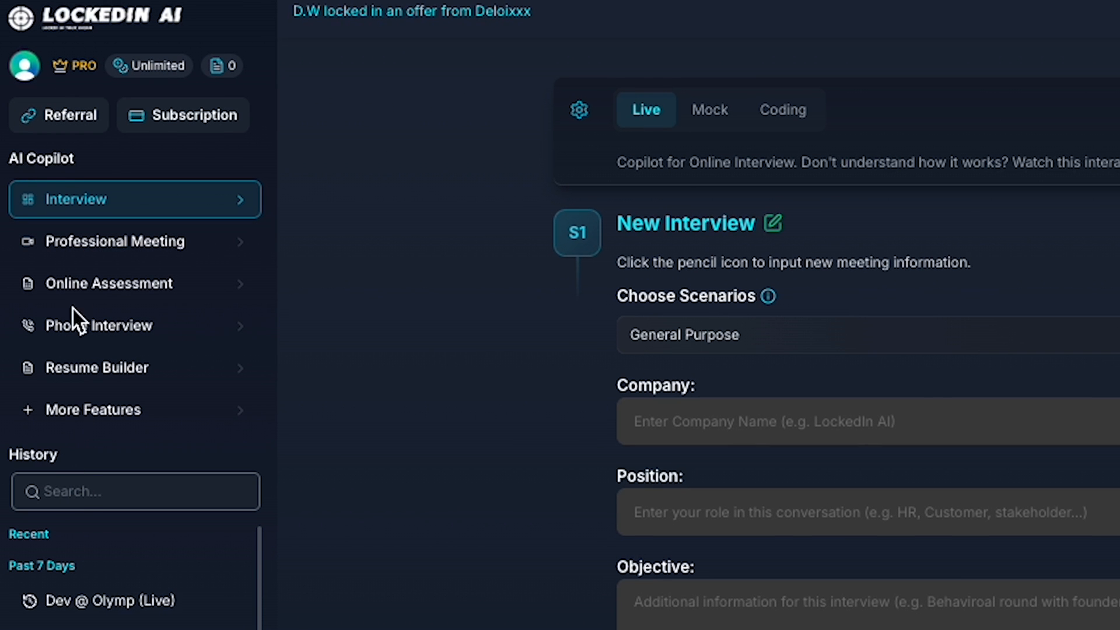
mouse_move(92, 236)
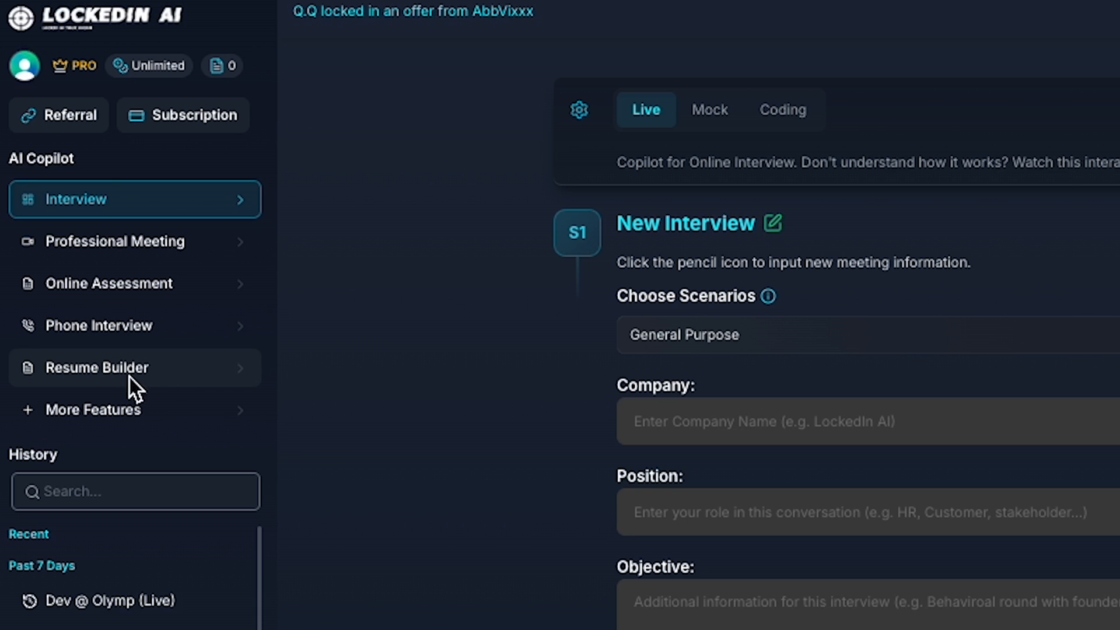
scroll(down, 3)
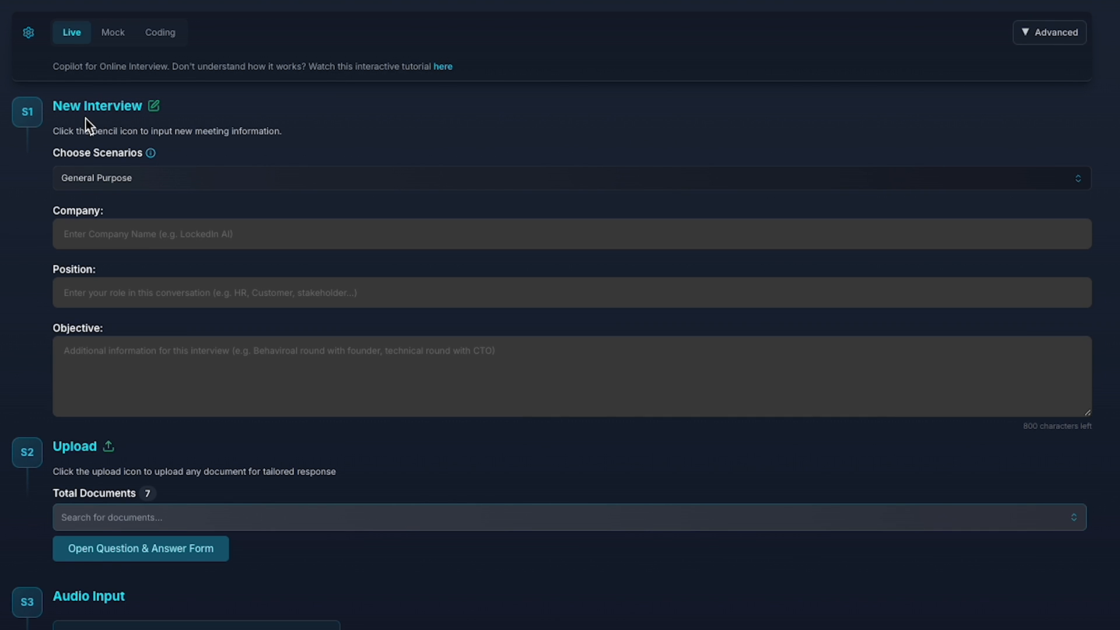
double_click(96, 153)
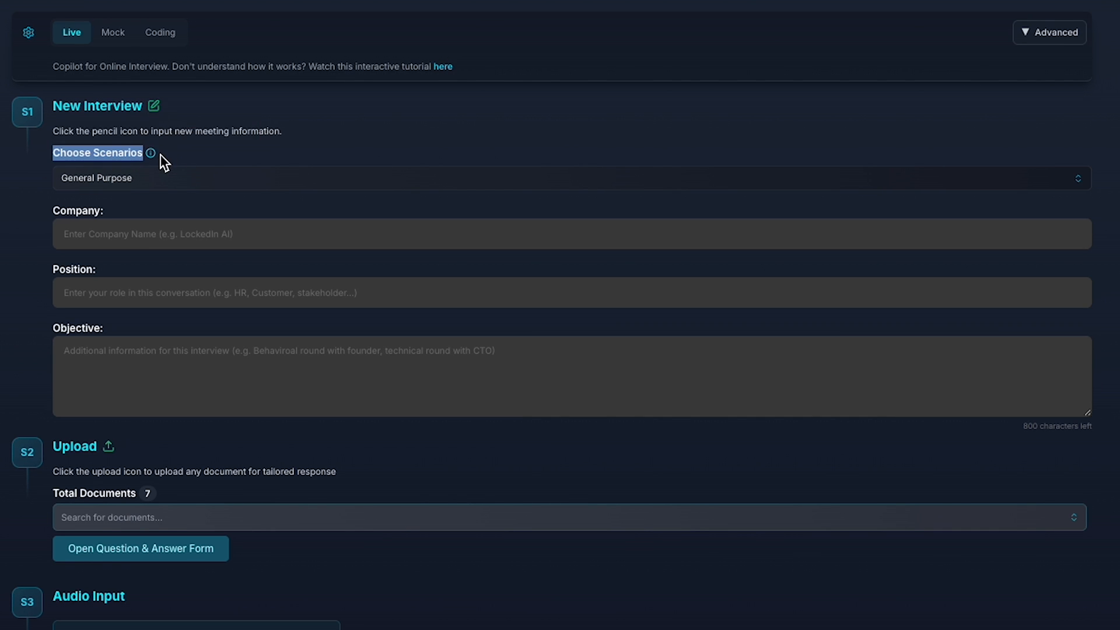
click(568, 178)
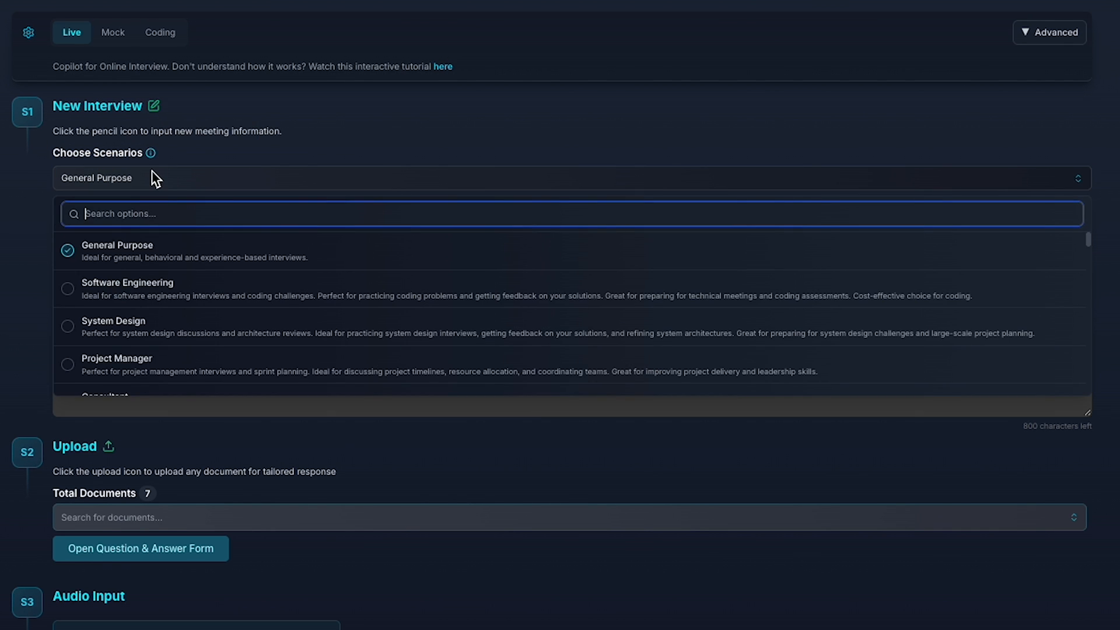
scroll(down, 3)
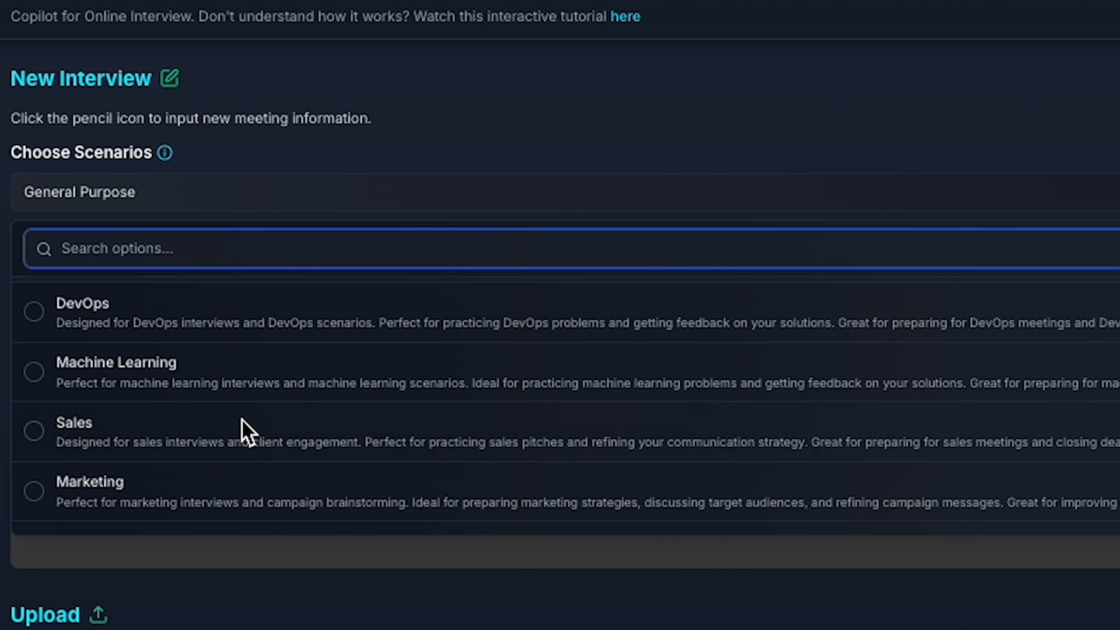
scroll(down, 3)
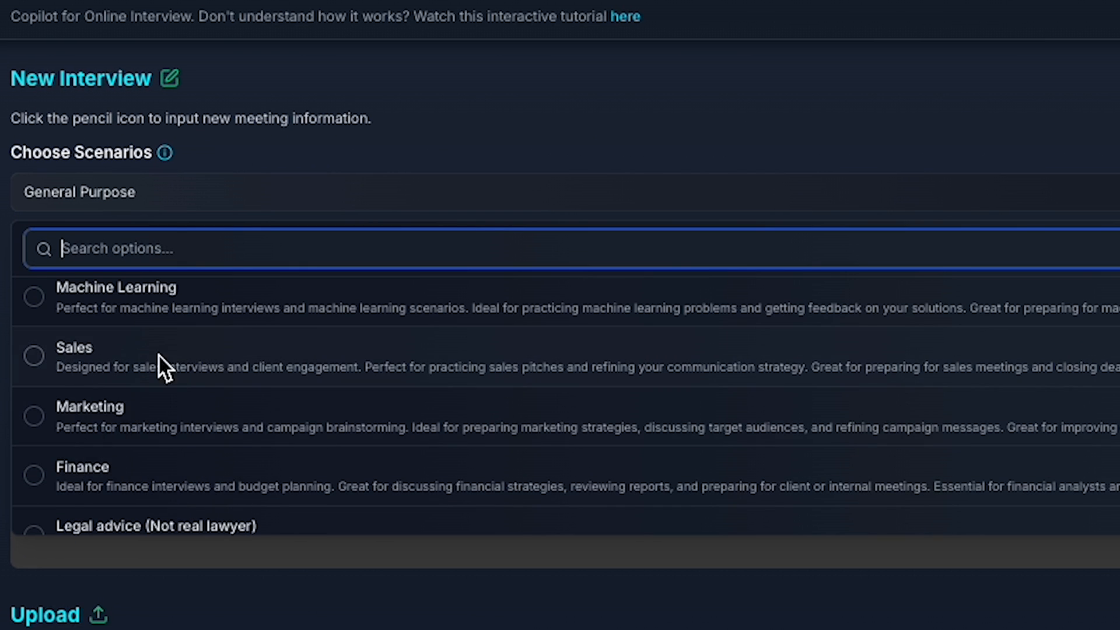
scroll(down, 3)
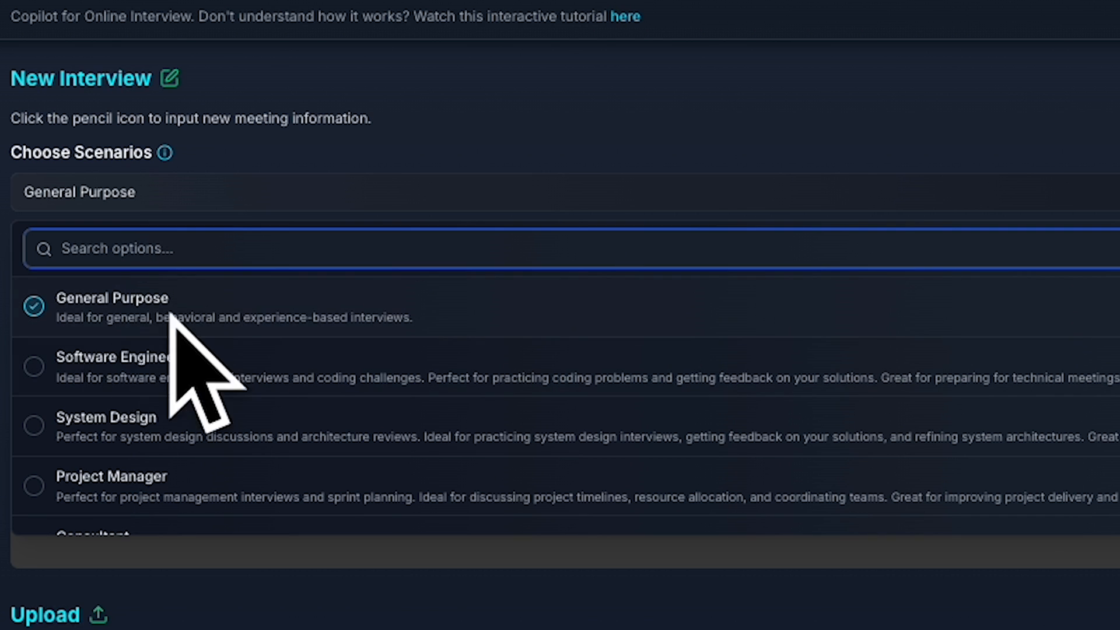
click(80, 191)
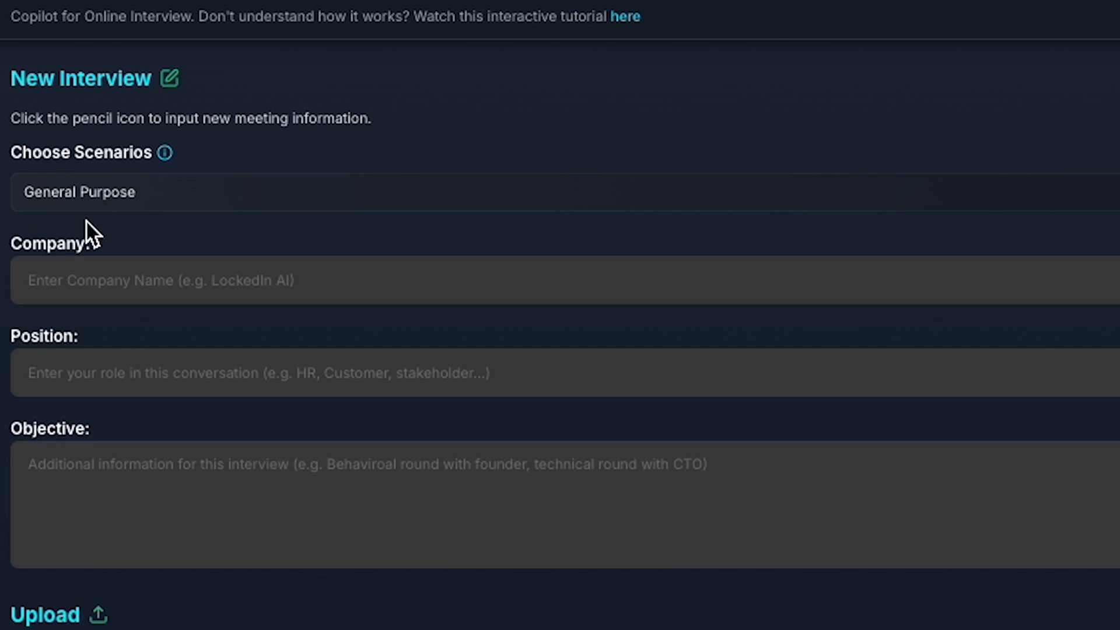
mouse_move(67, 320)
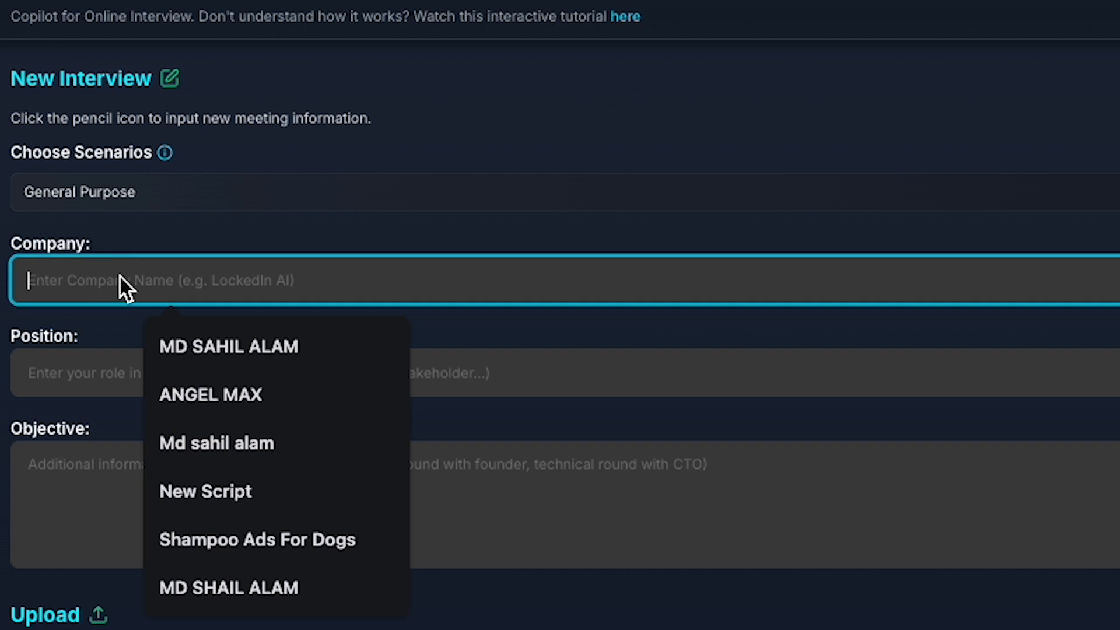
Enter company ANGEL MAX, position 'Video Editor', and objective 'Behavioral interview'.
click(211, 394)
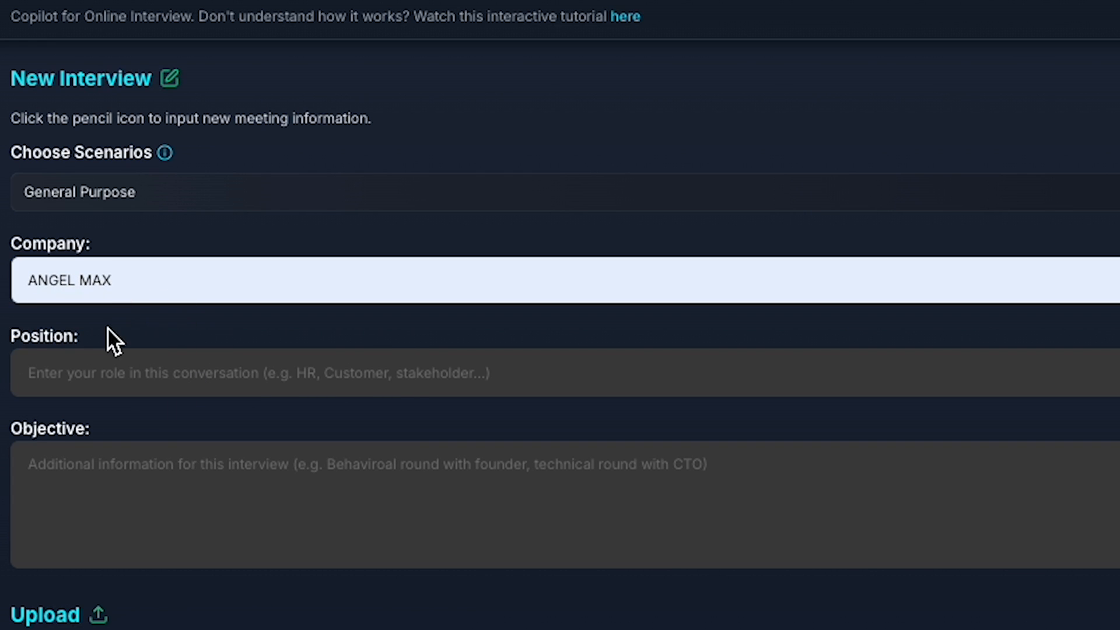
click(285, 373)
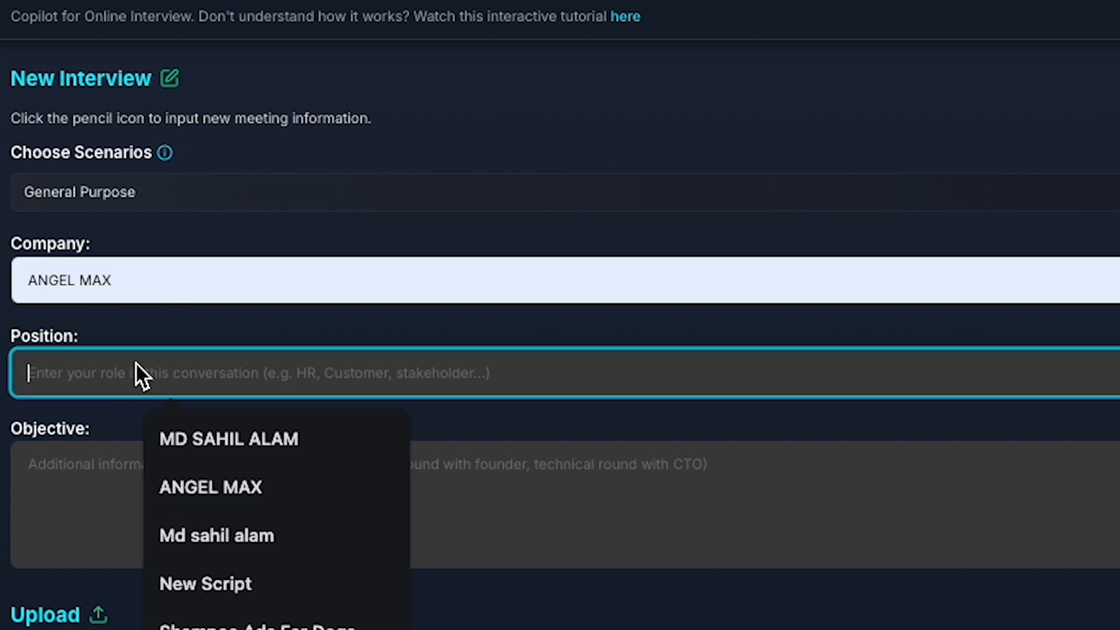
text(Video Editor)
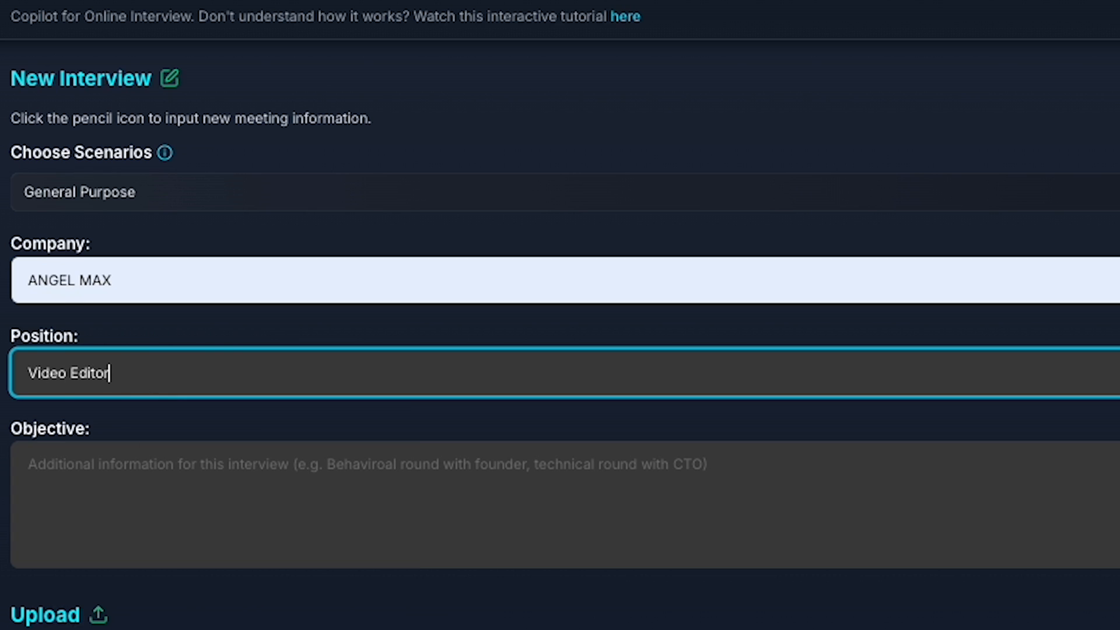
text(Behavioral interview)
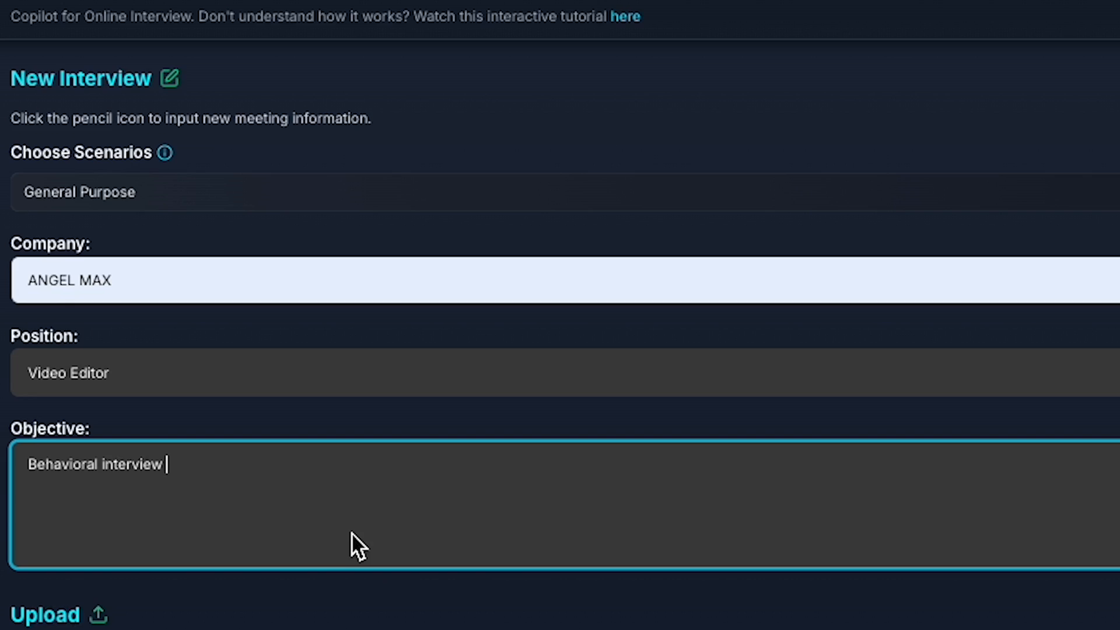
scroll(down, 3)
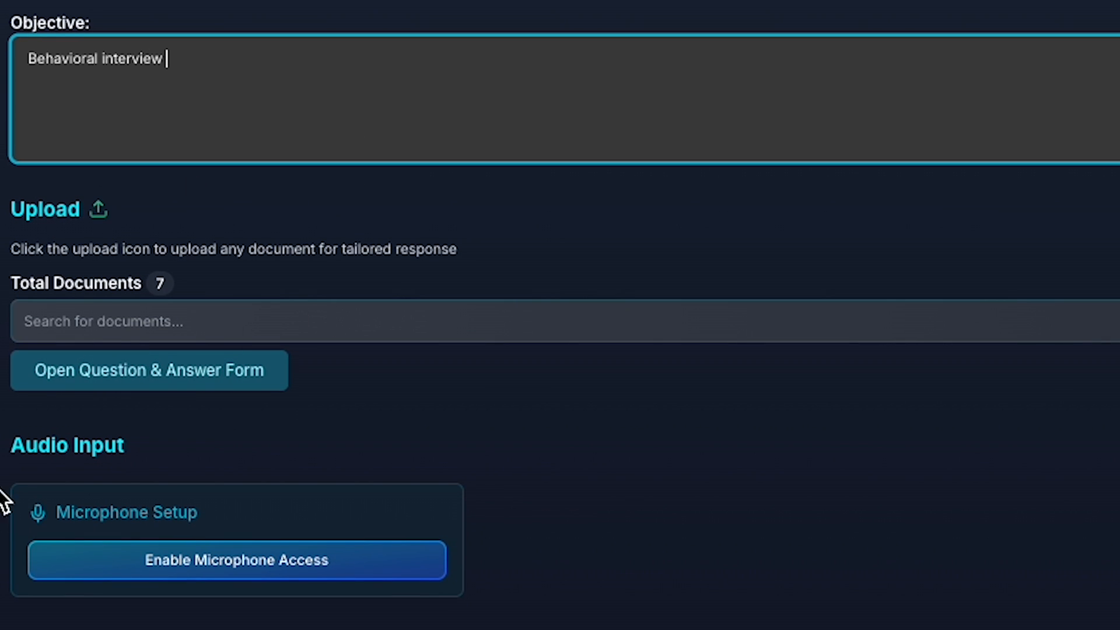
mouse_move(48, 229)
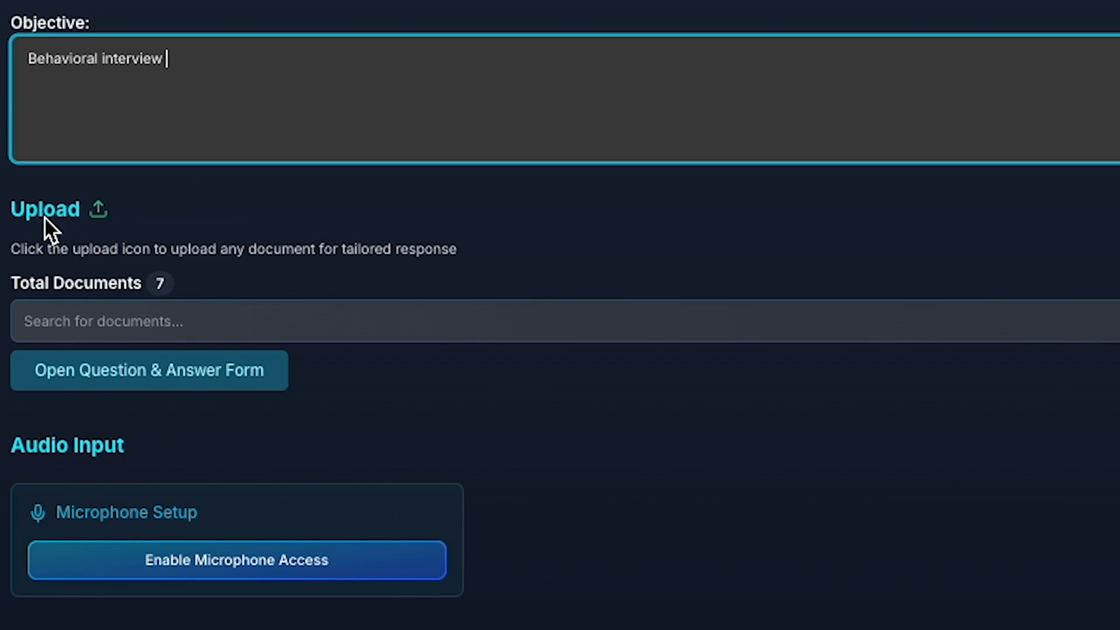
click(100, 209)
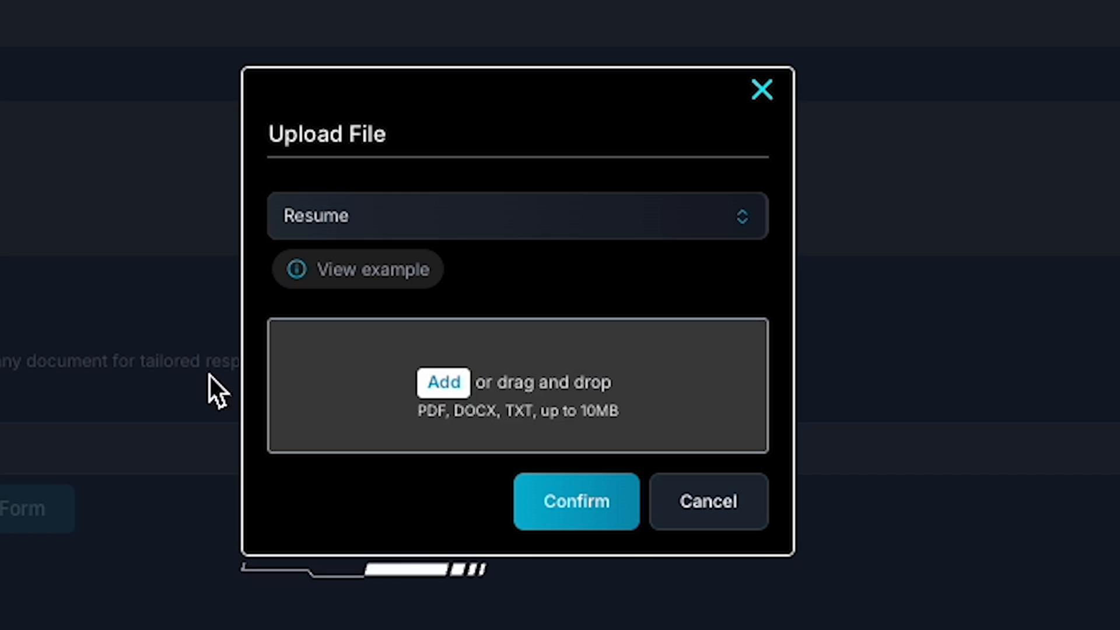
click(517, 216)
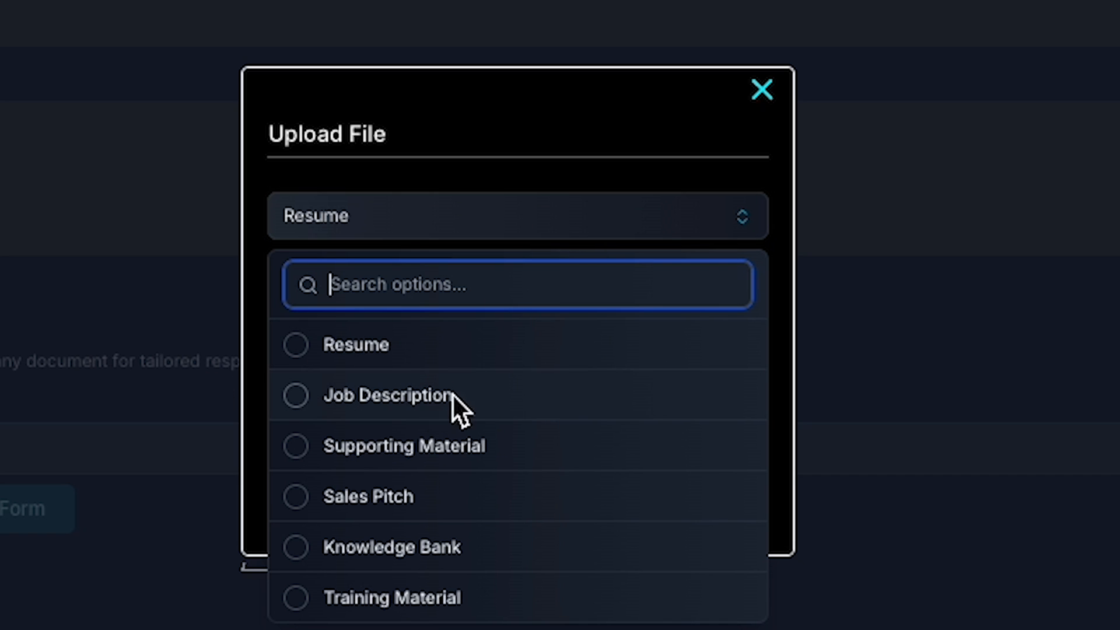
mouse_move(449, 532)
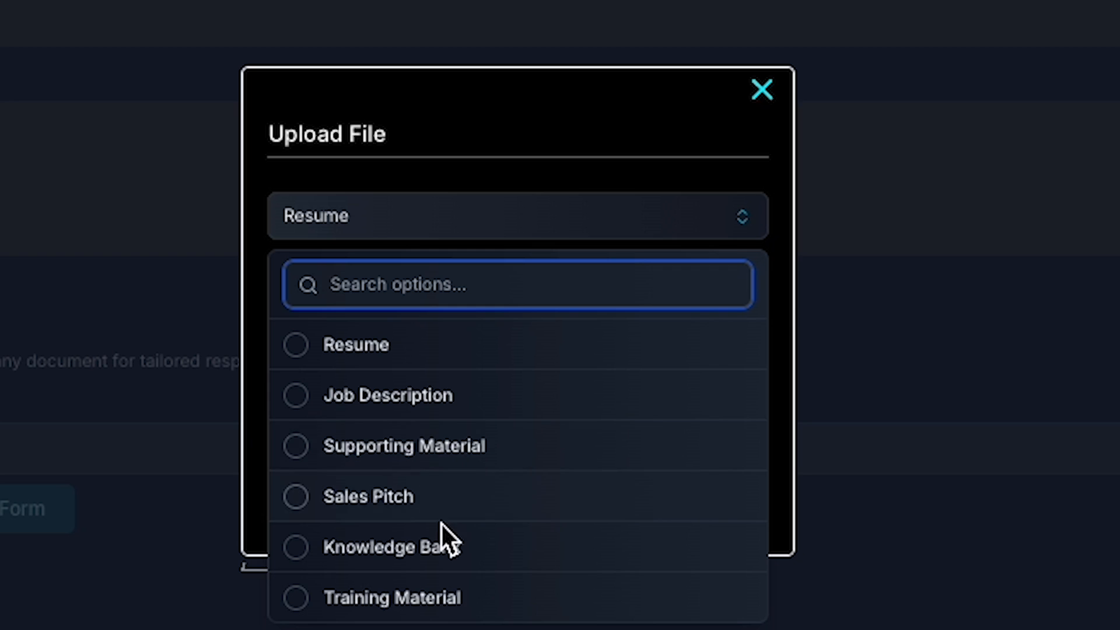
mouse_move(455, 572)
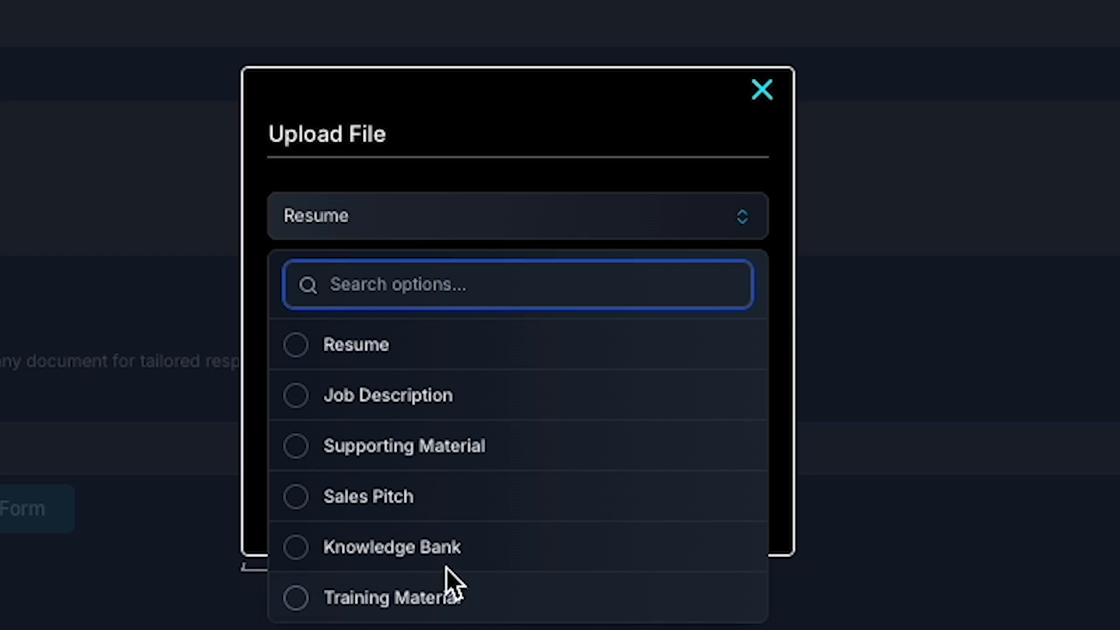
click(356, 344)
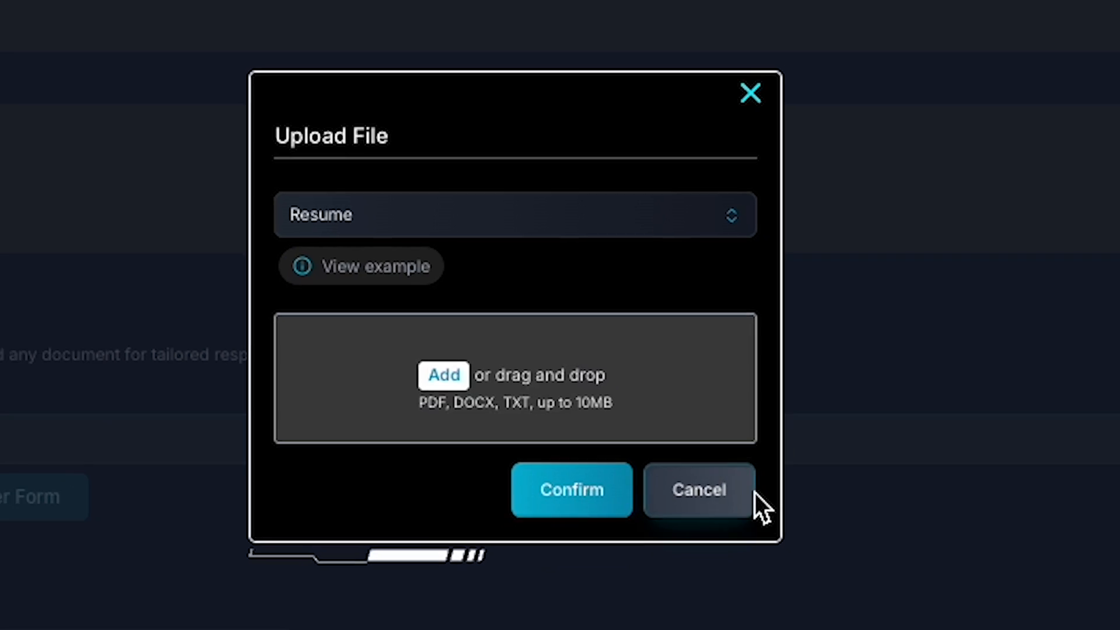
click(699, 490)
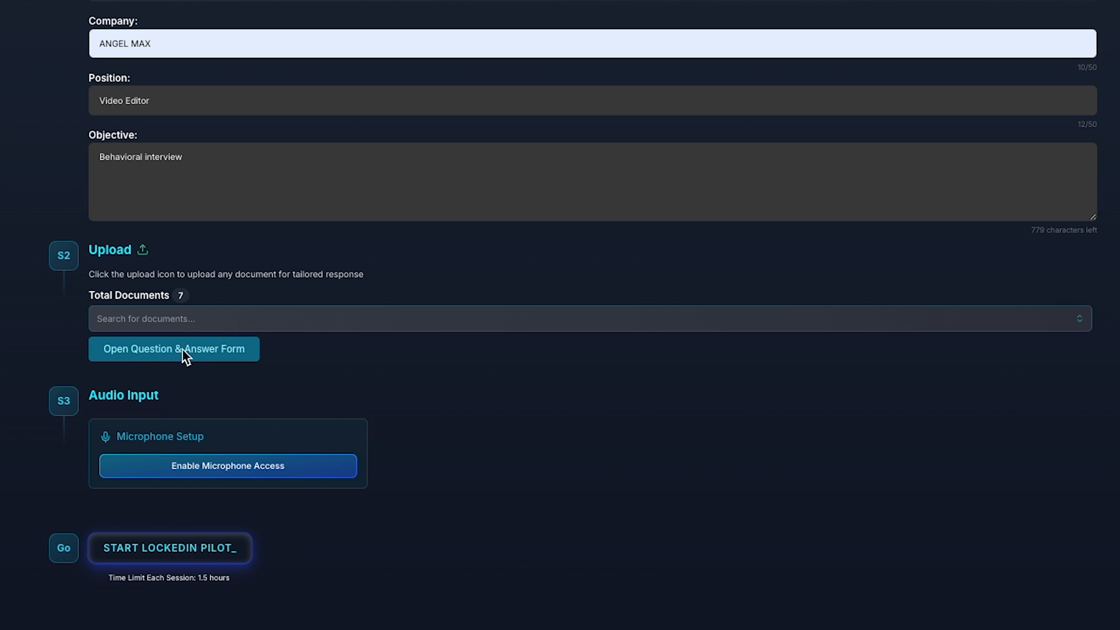
Review the 'Development of new method' answer in the saved Q&A list and save.
click(174, 349)
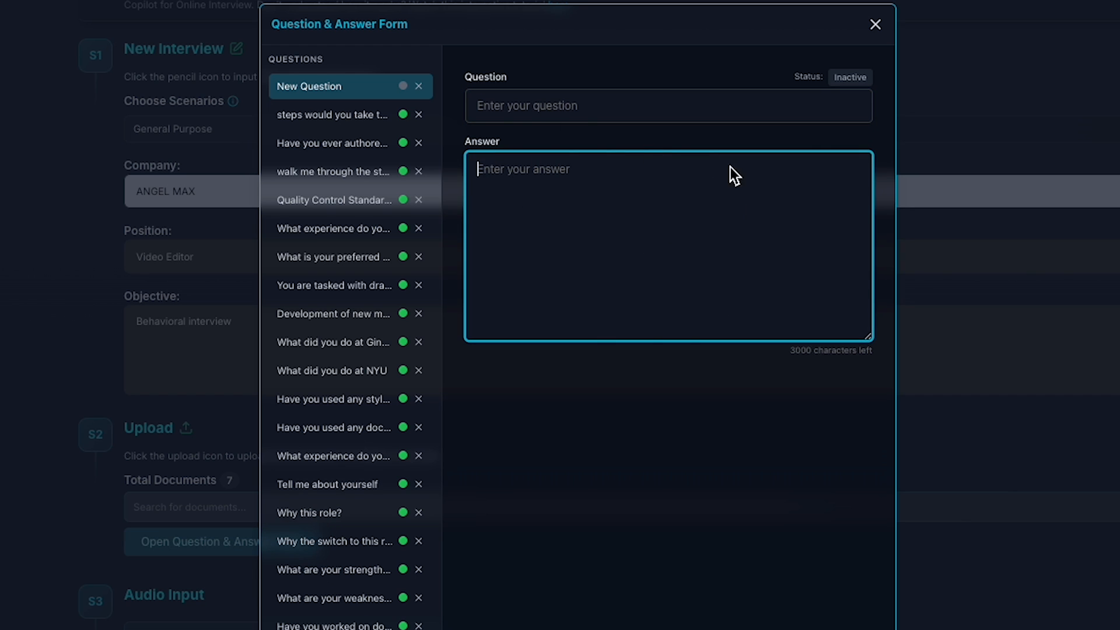
click(333, 314)
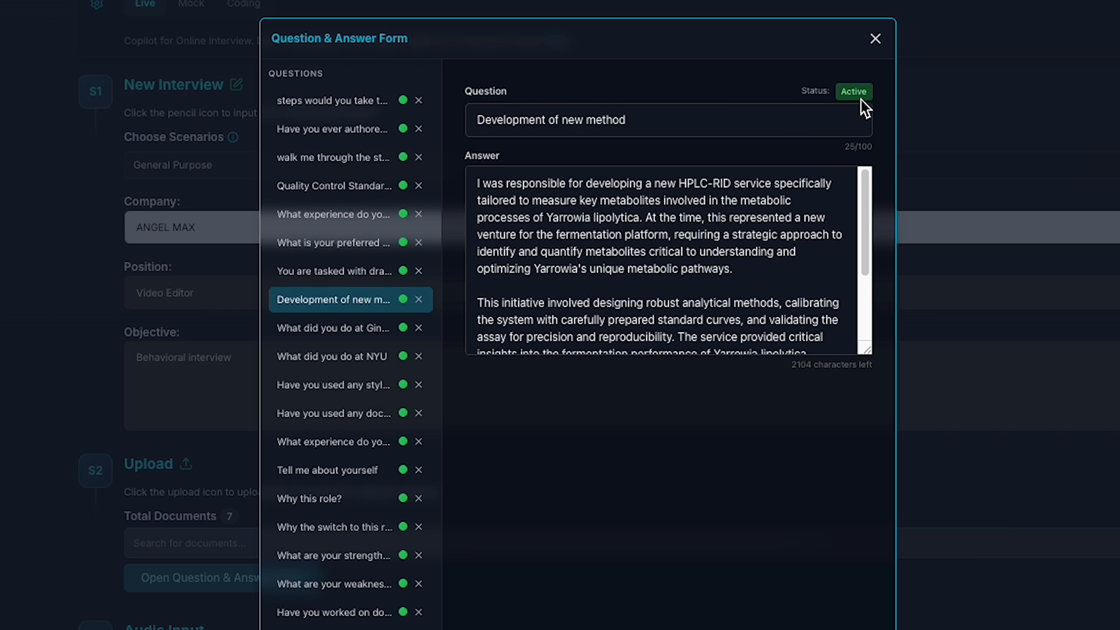
click(834, 597)
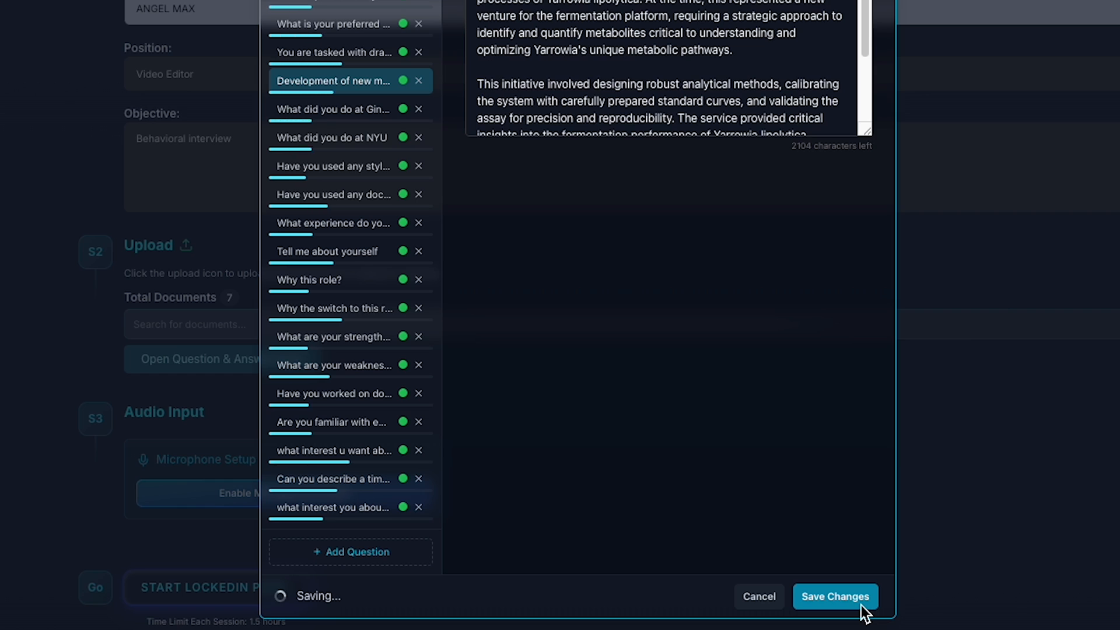
click(834, 596)
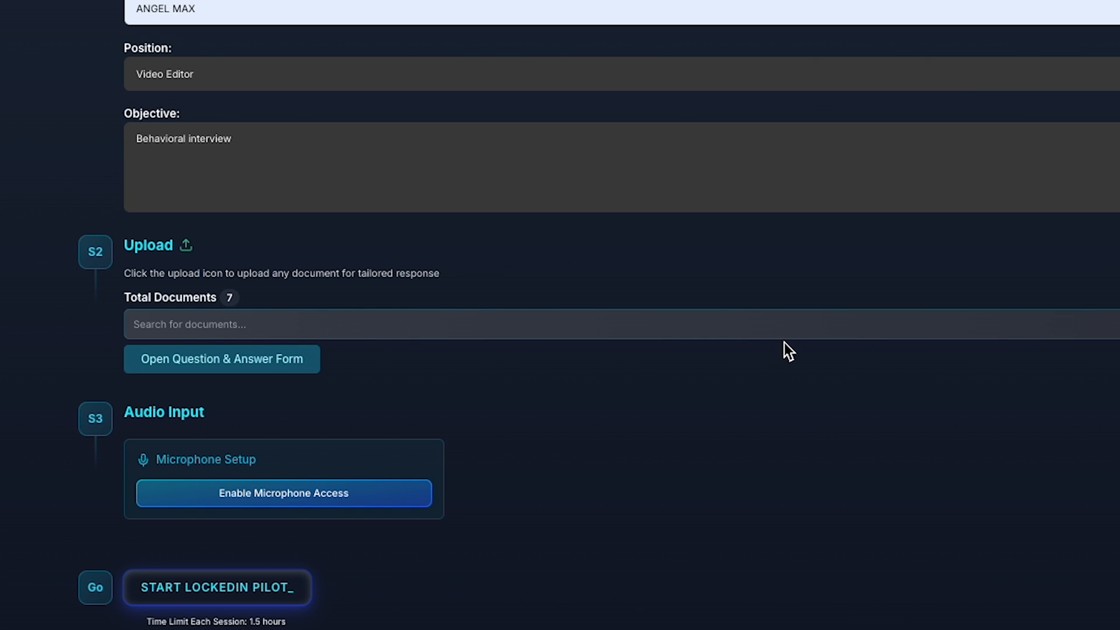
Enable microphone access so the built-in MacBook Air microphone connects.
scroll(down, 3)
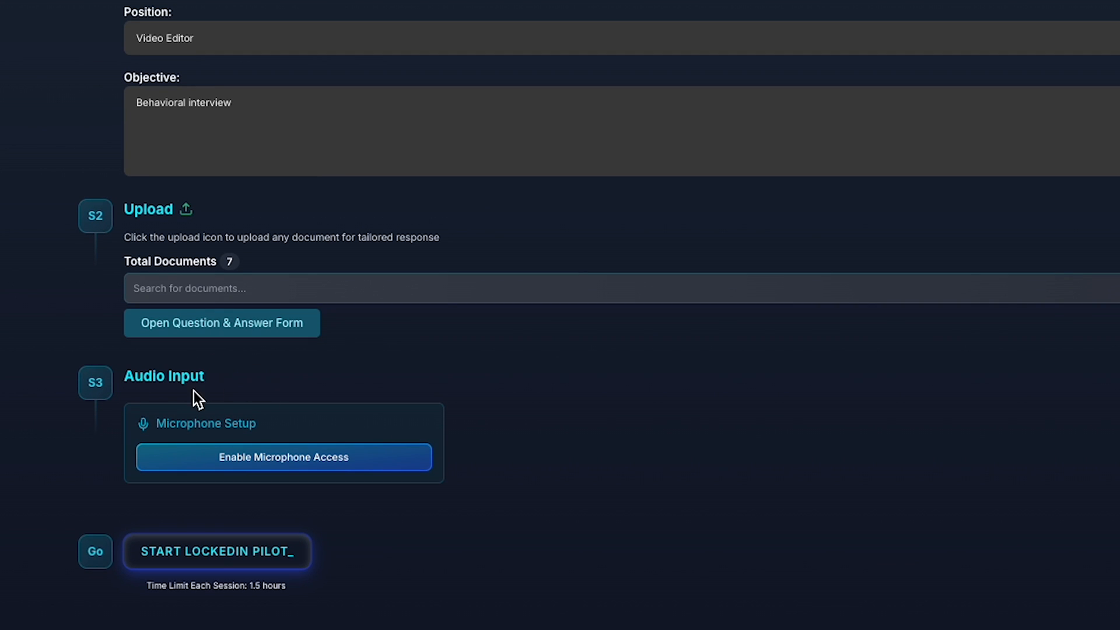
click(282, 457)
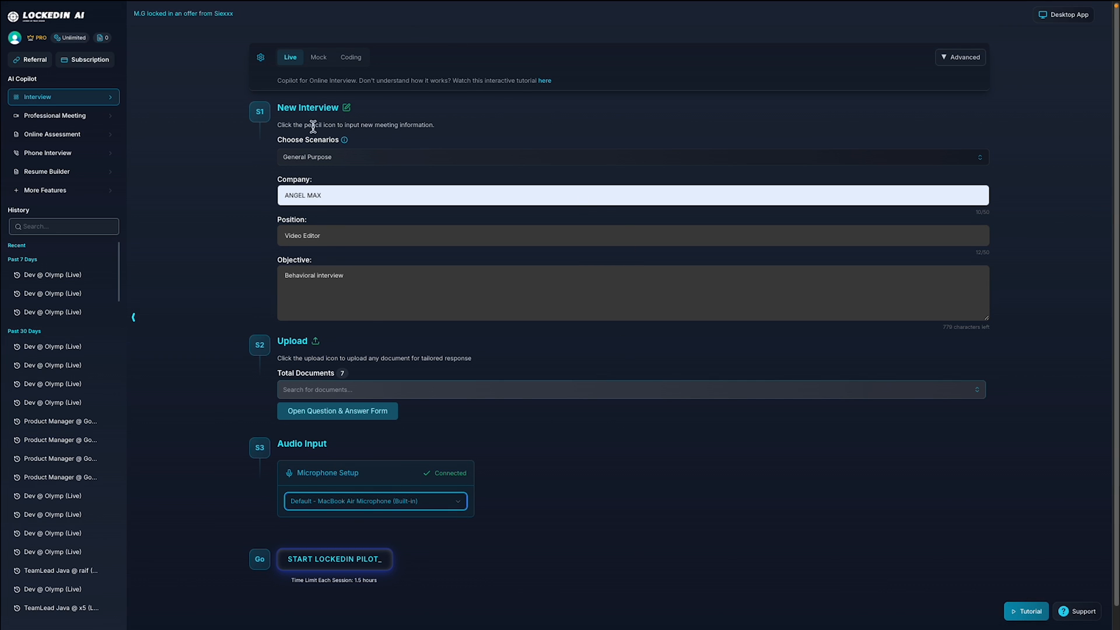
Set response length Detailed, English (Australia) accent, and process time Quality.
click(260, 57)
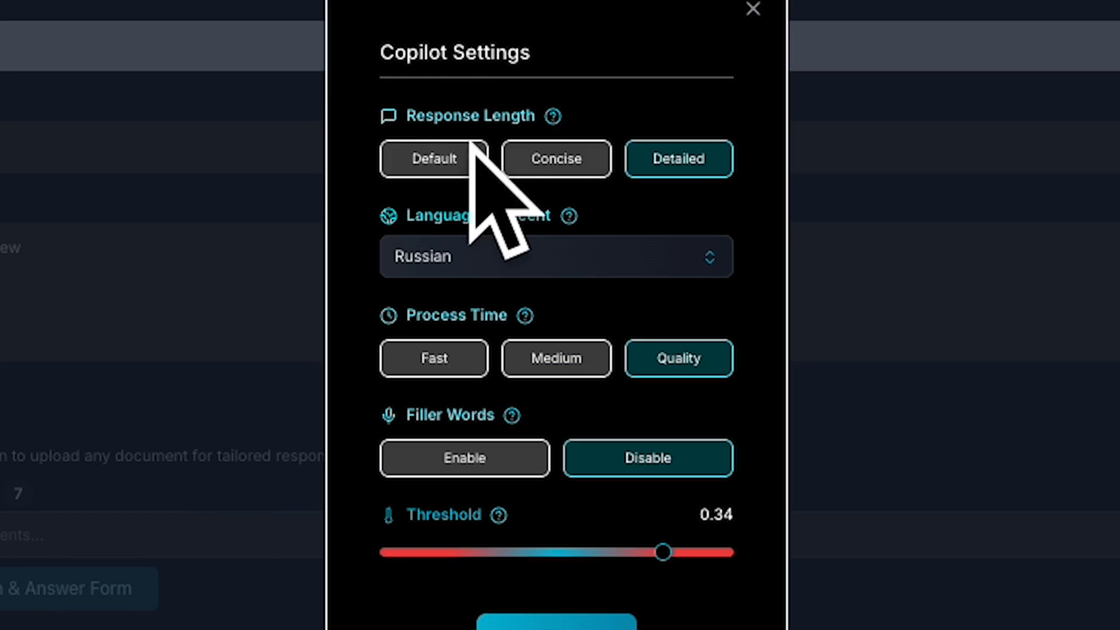
click(433, 158)
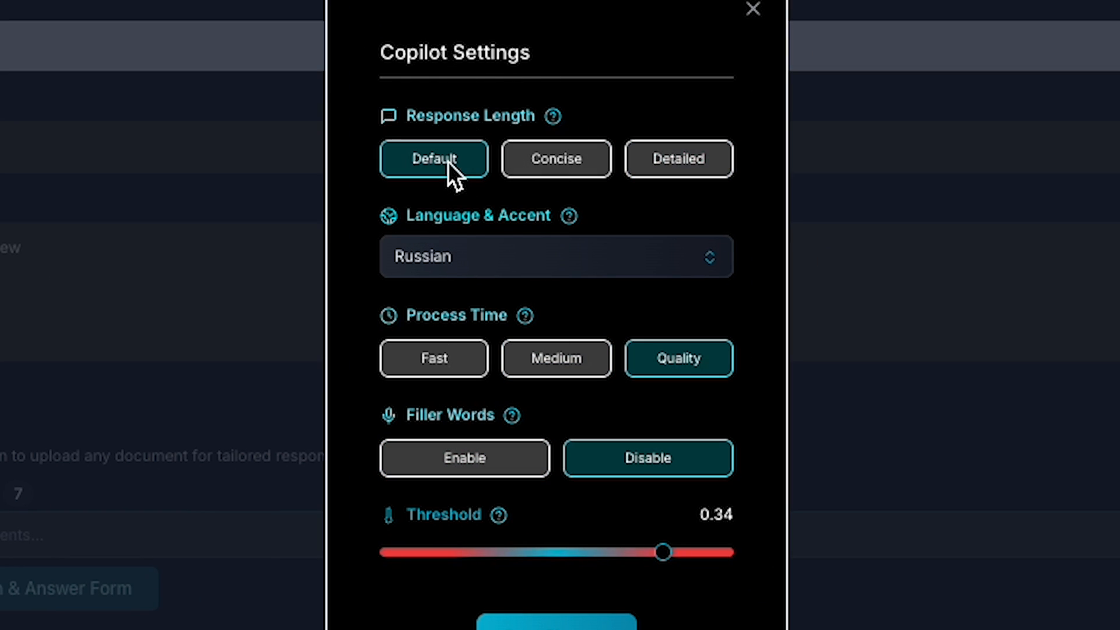
click(677, 159)
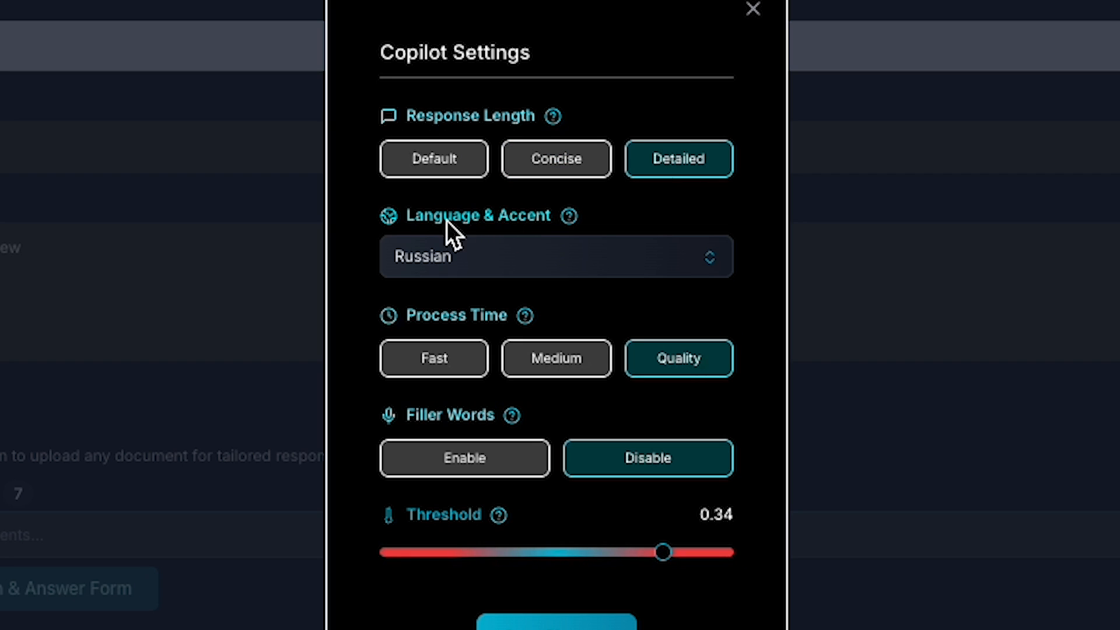
click(555, 257)
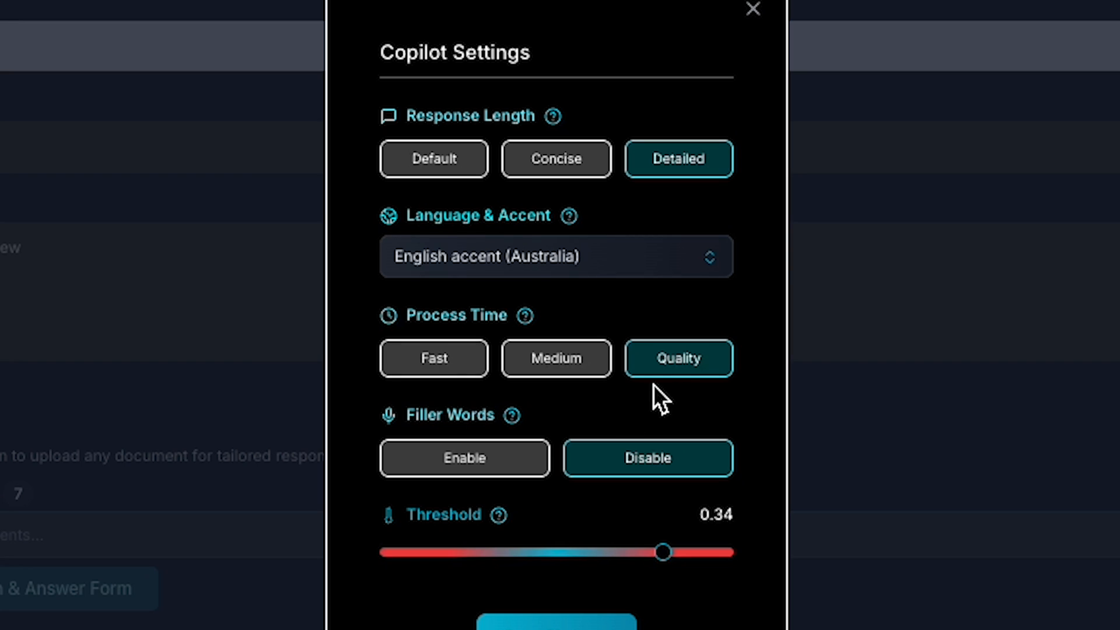
click(433, 358)
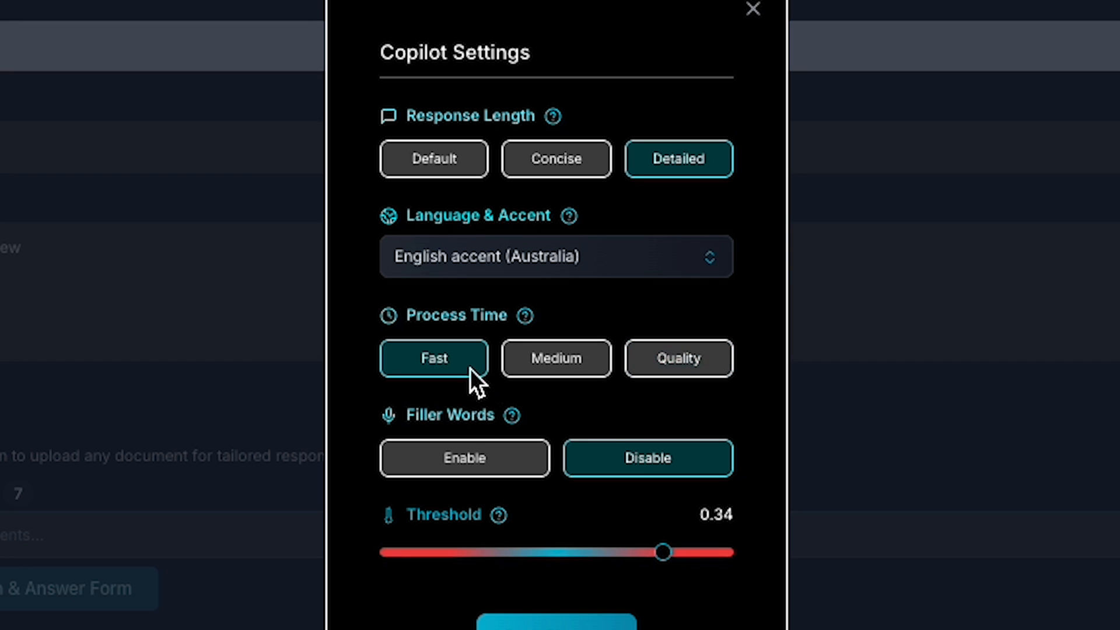
click(555, 358)
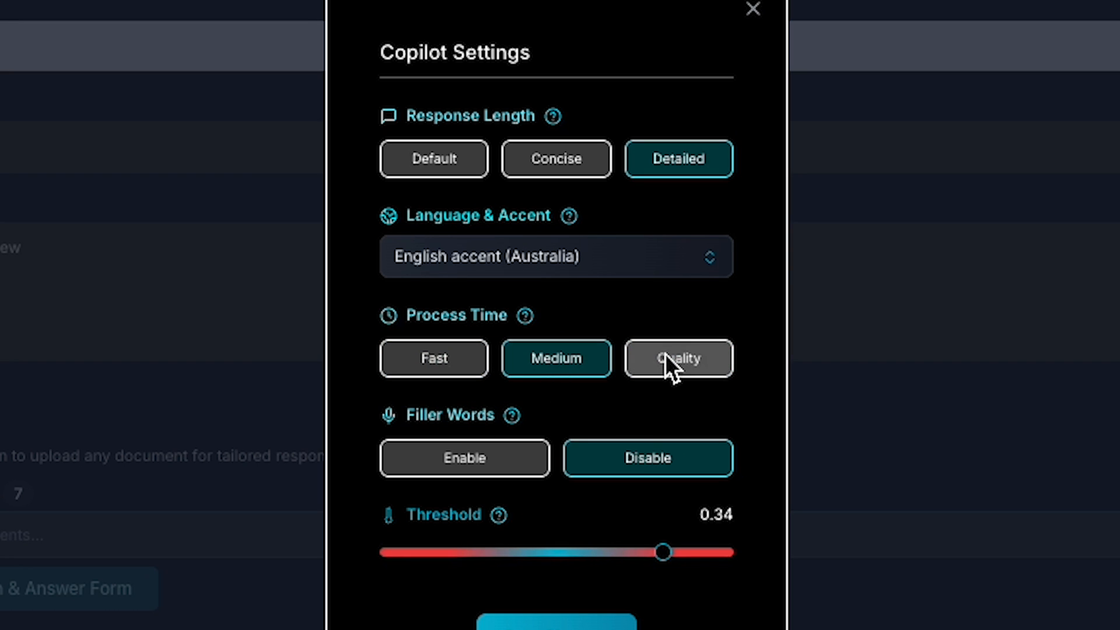
click(677, 357)
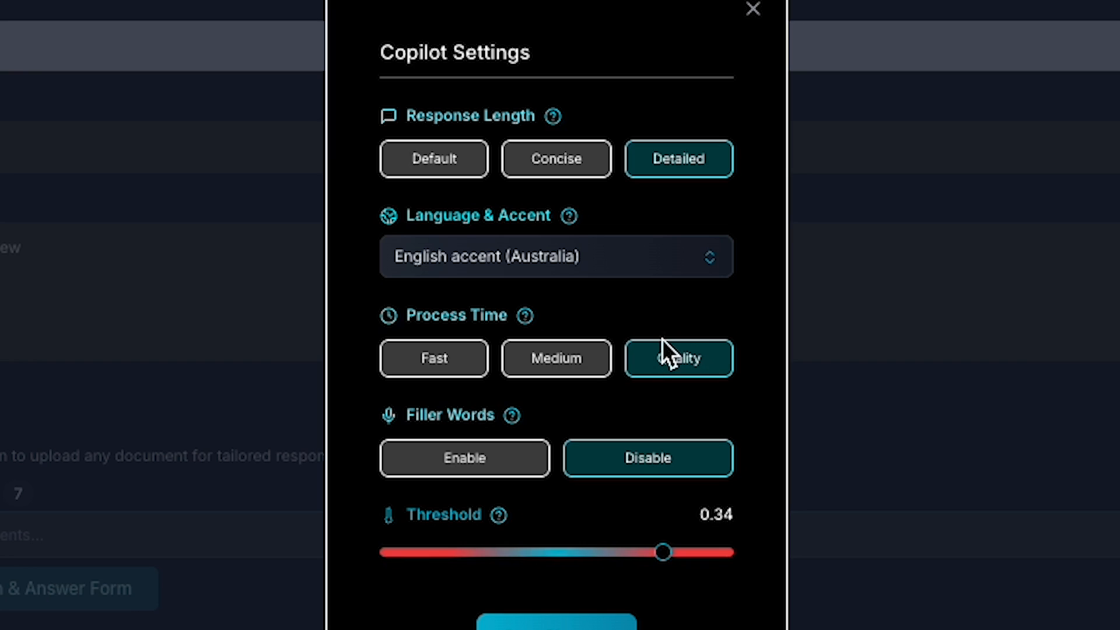
mouse_move(464, 458)
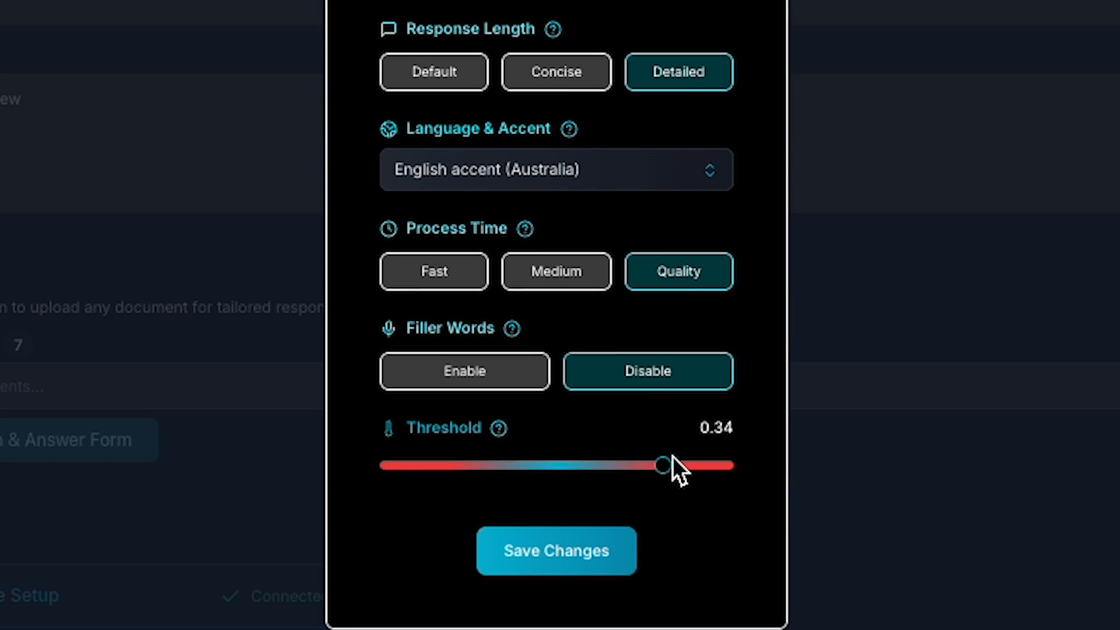
Set the detection threshold to 0.25 and save the copilot settings.
drag(662, 465, 498, 465)
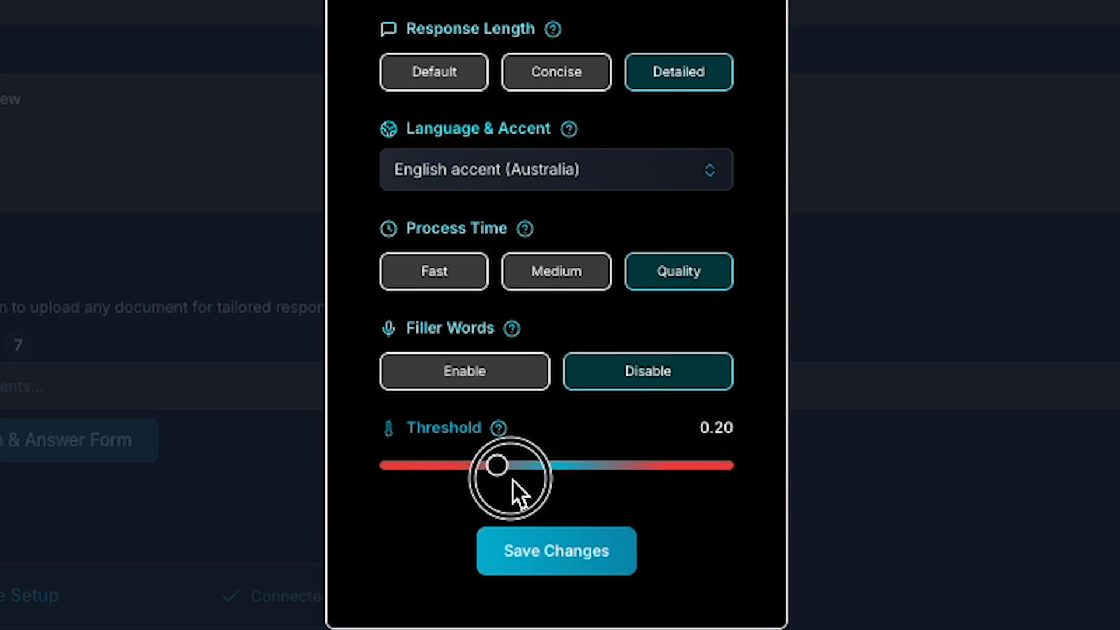
drag(498, 465, 581, 465)
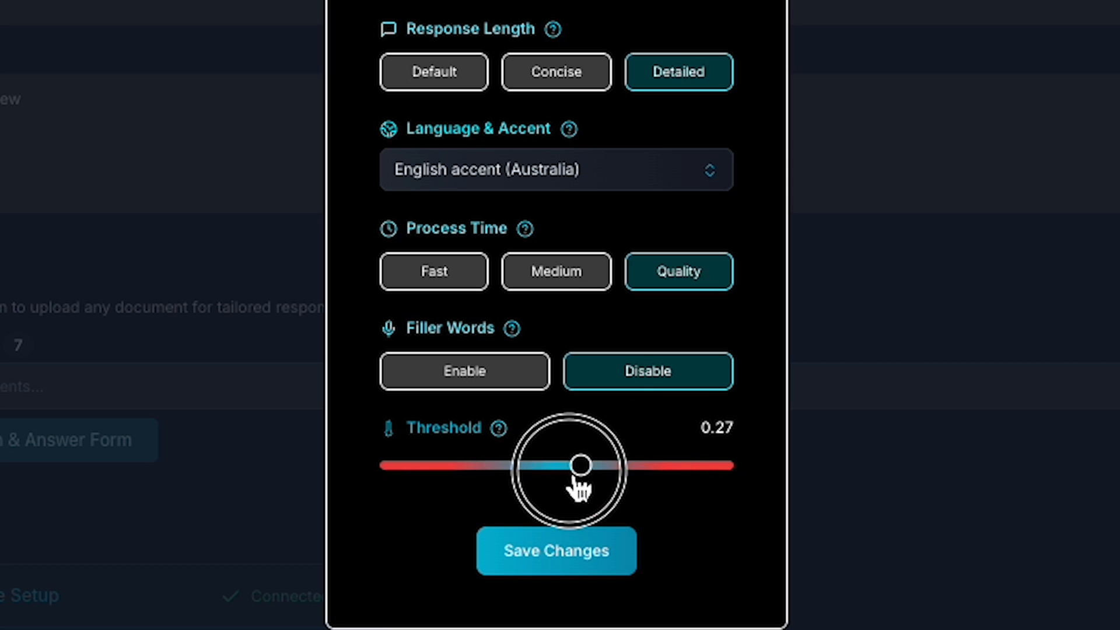
drag(580, 465, 531, 465)
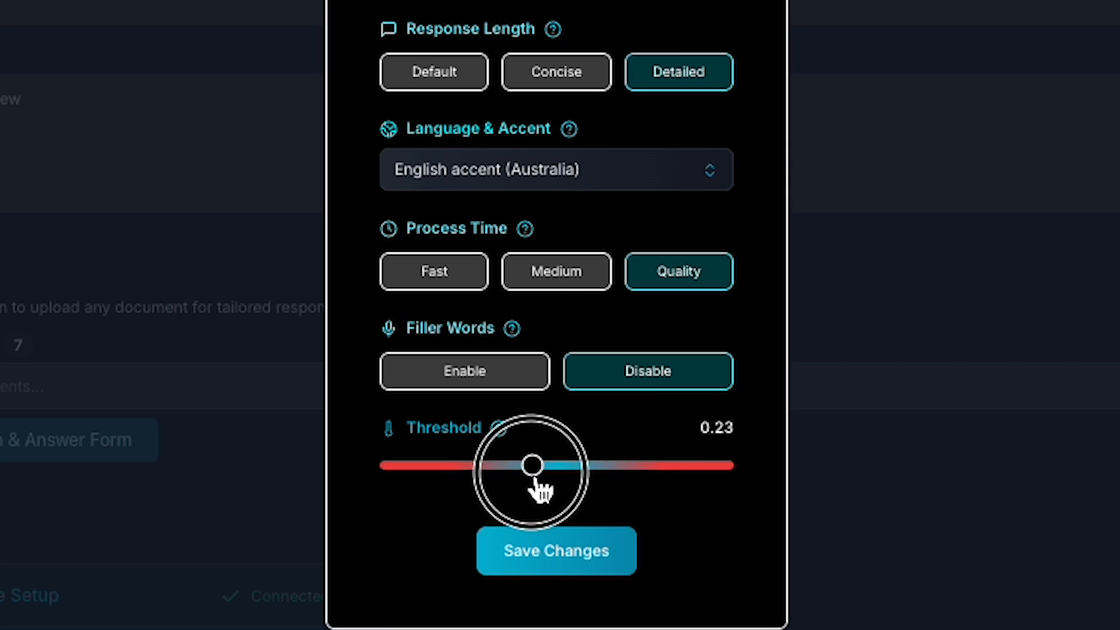
drag(531, 464, 557, 465)
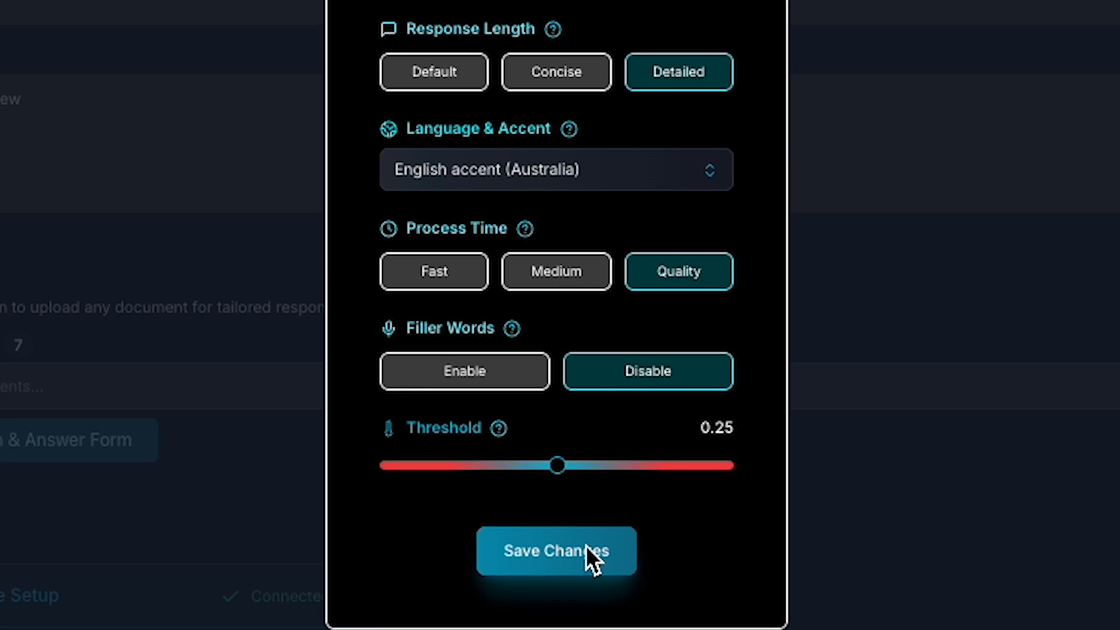
click(556, 550)
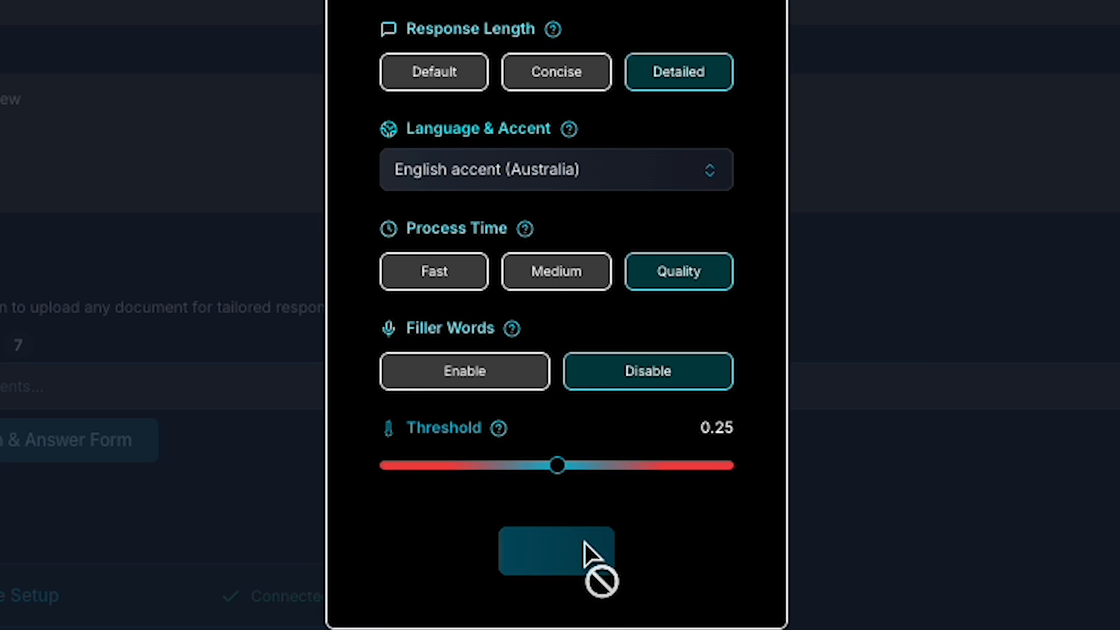
click(556, 551)
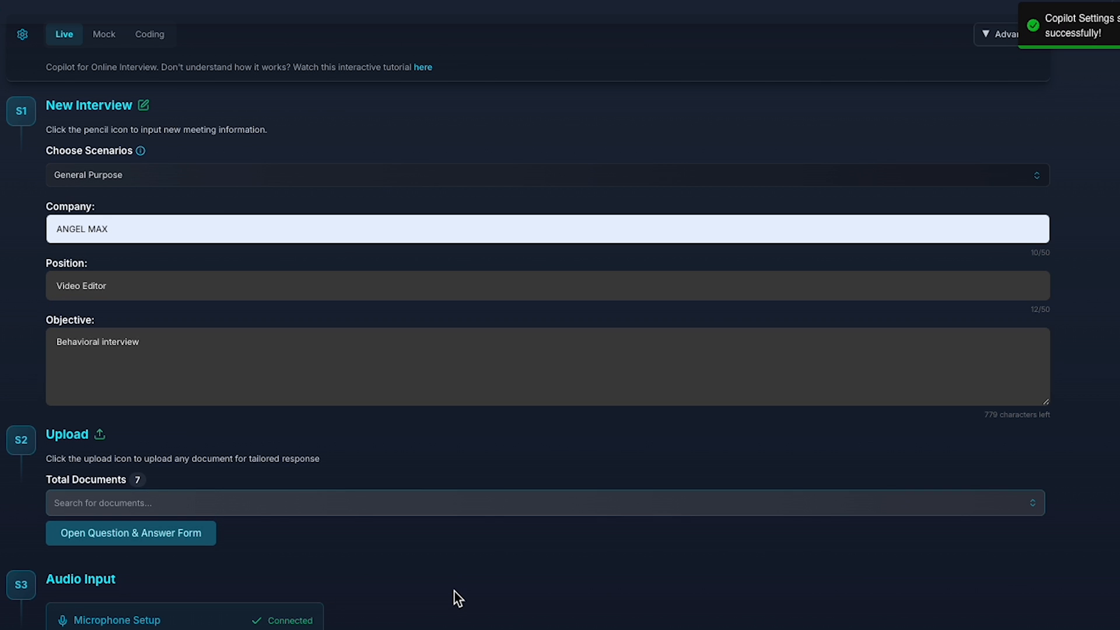
Open Interview Master preferences, set industry ANGEL MAX and a Conversational tone.
scroll(down, 3)
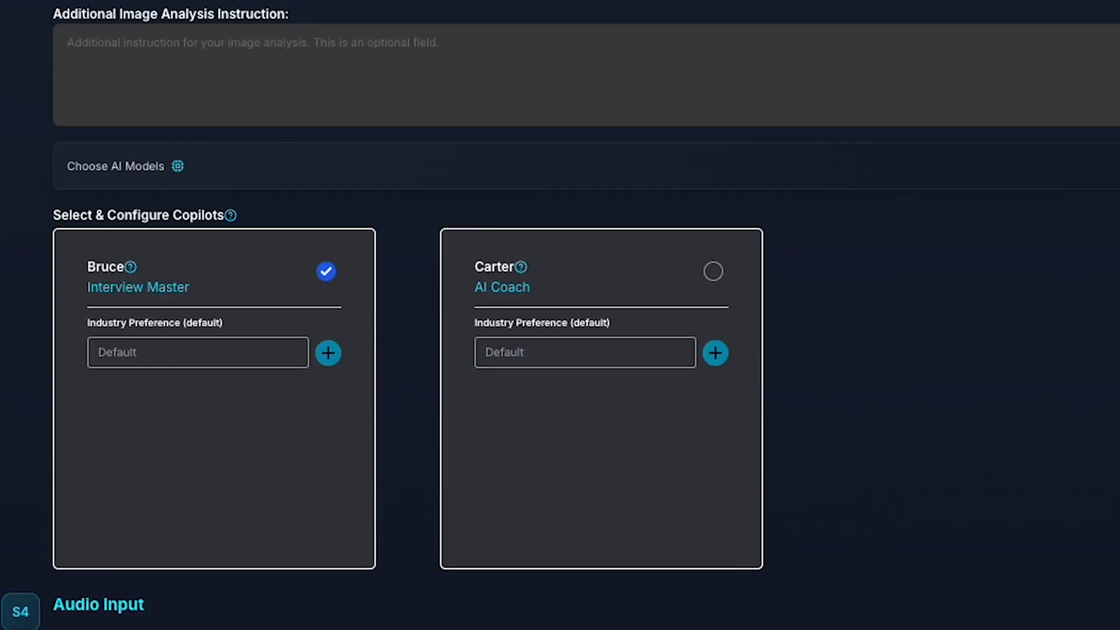
click(328, 353)
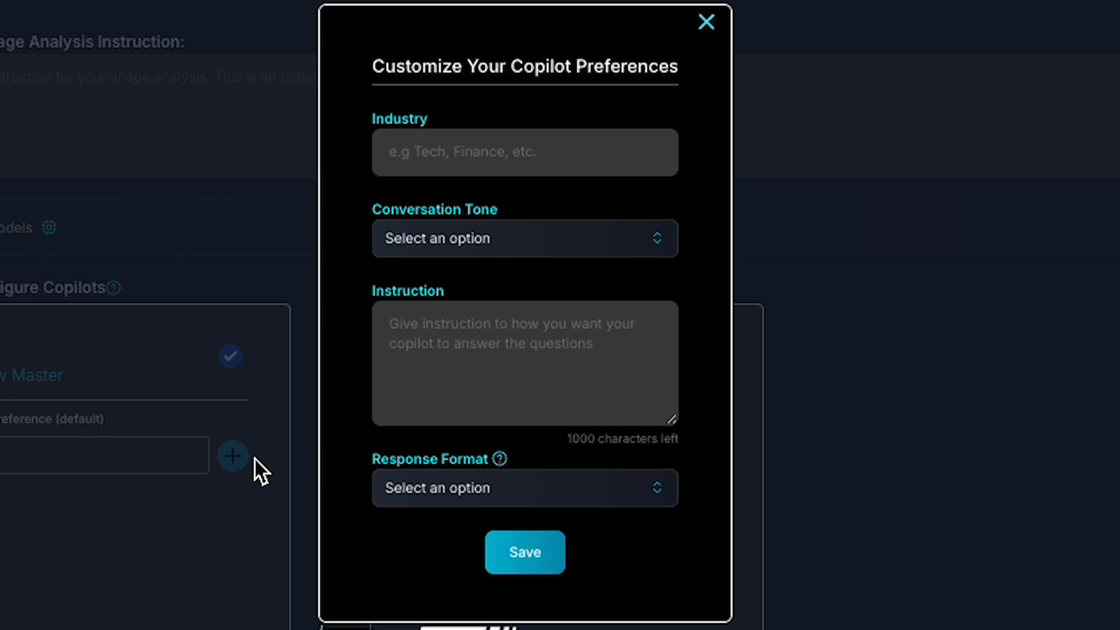
text(ANGEL MAX)
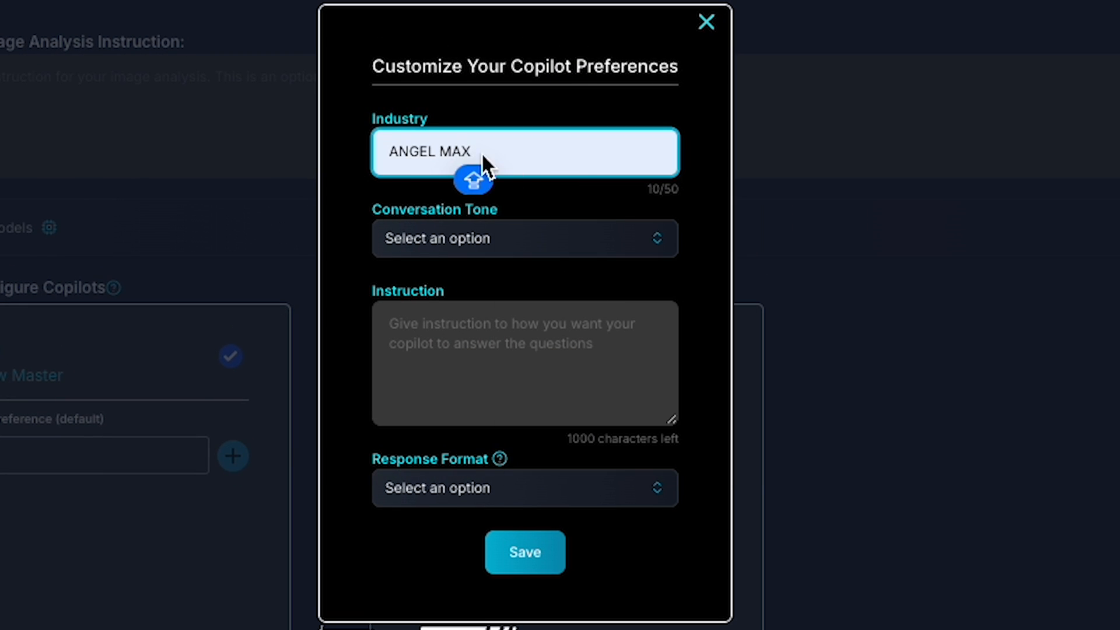
mouse_move(537, 229)
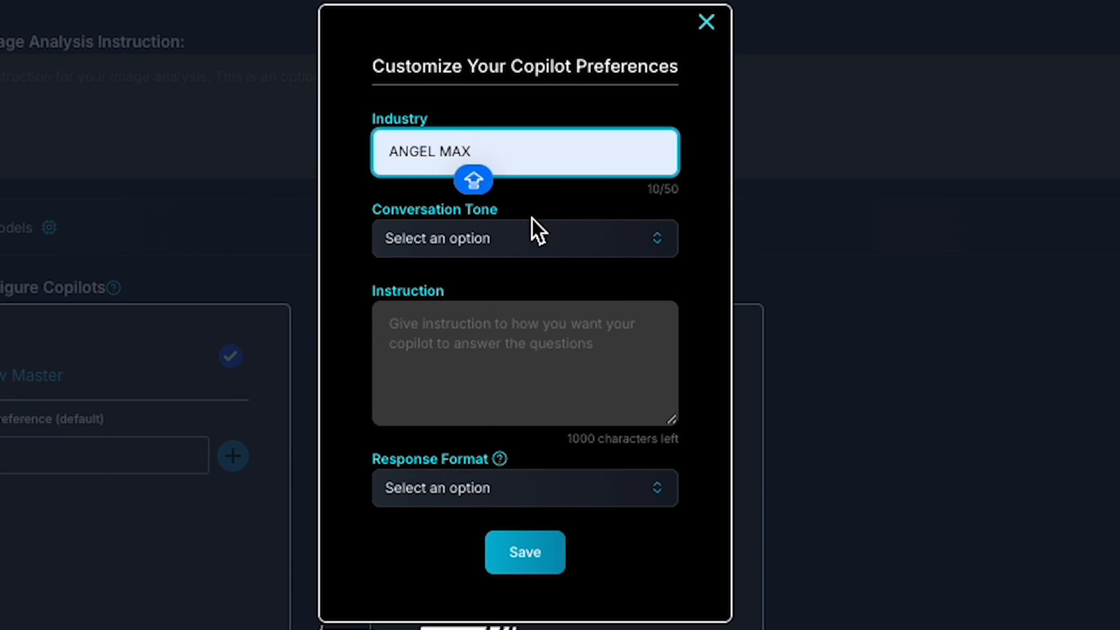
click(524, 238)
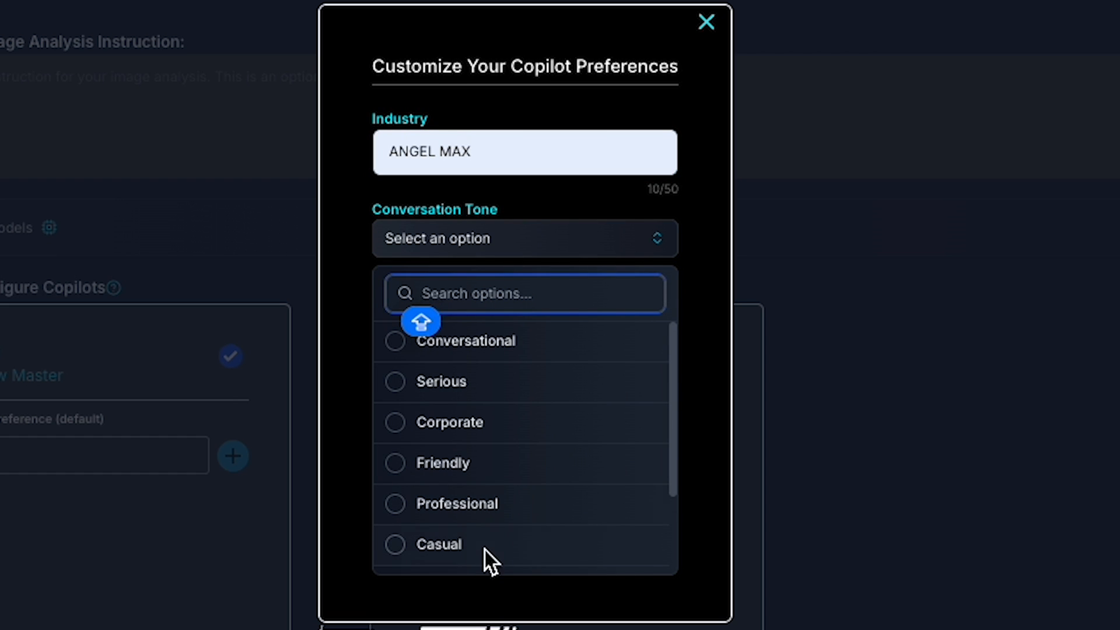
Add the instruction 'I would like to have a calm but confident tone.' and STAR format.
scroll(down, 3)
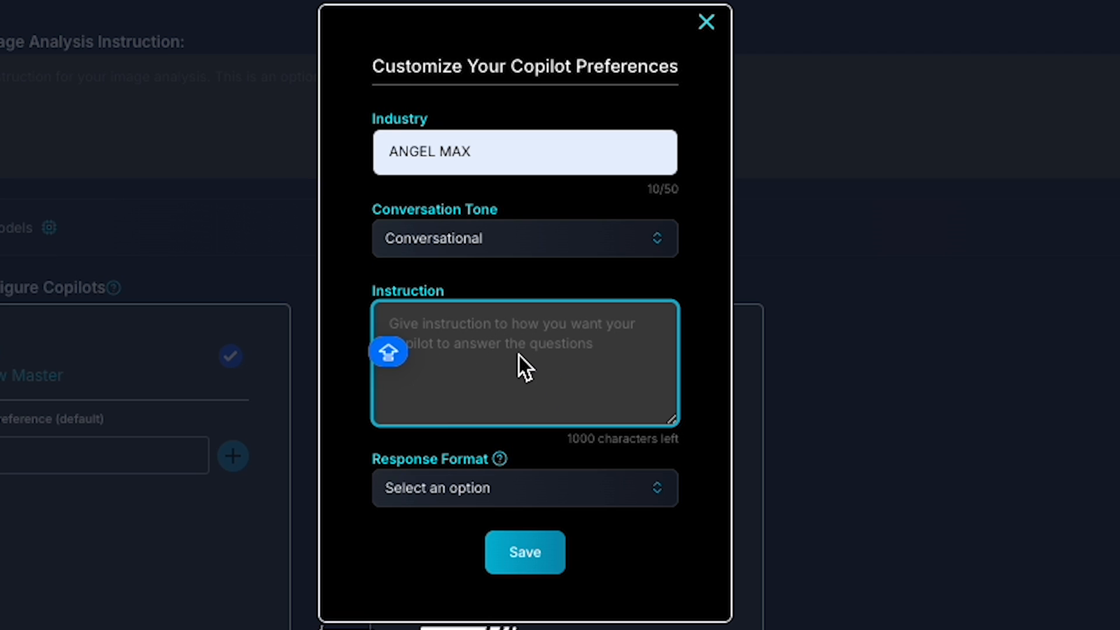
text(I would like to have a calm but confident tone.)
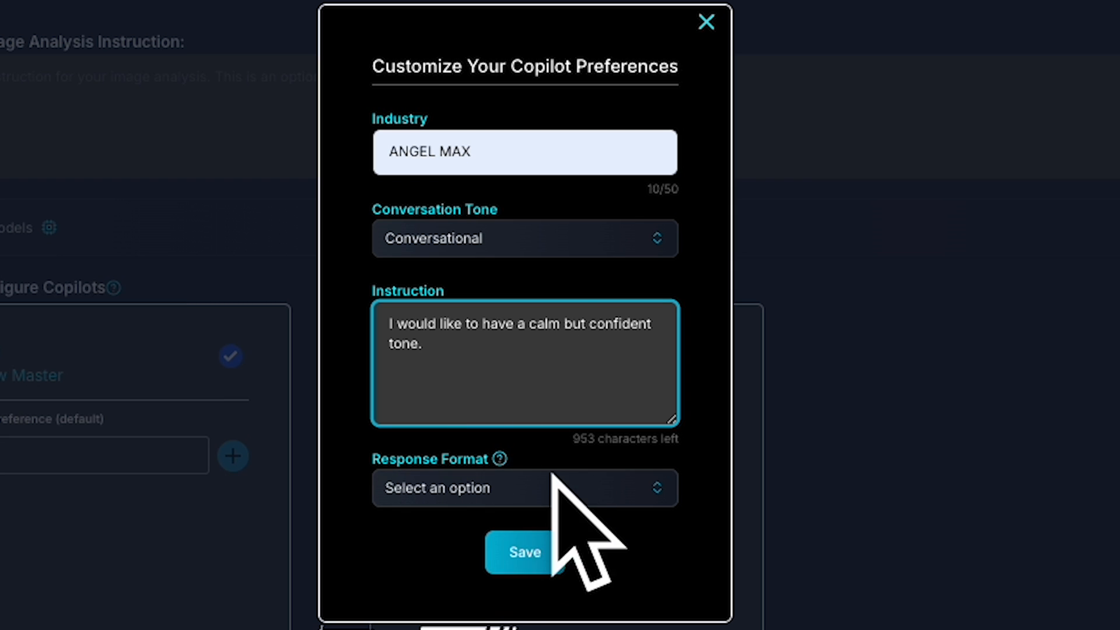
click(525, 488)
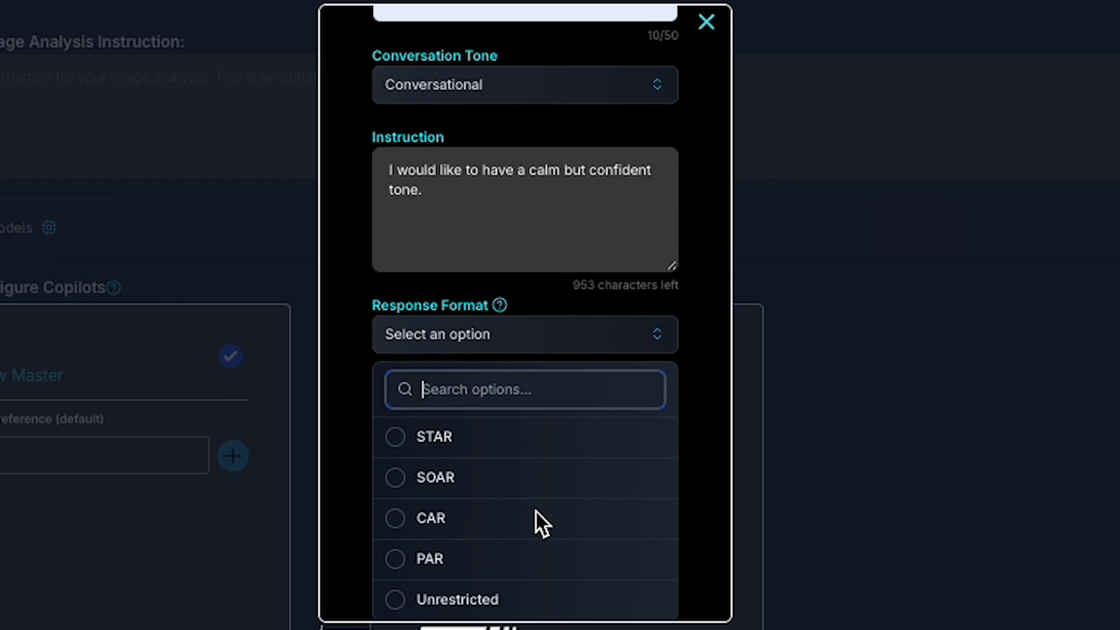
mouse_move(575, 454)
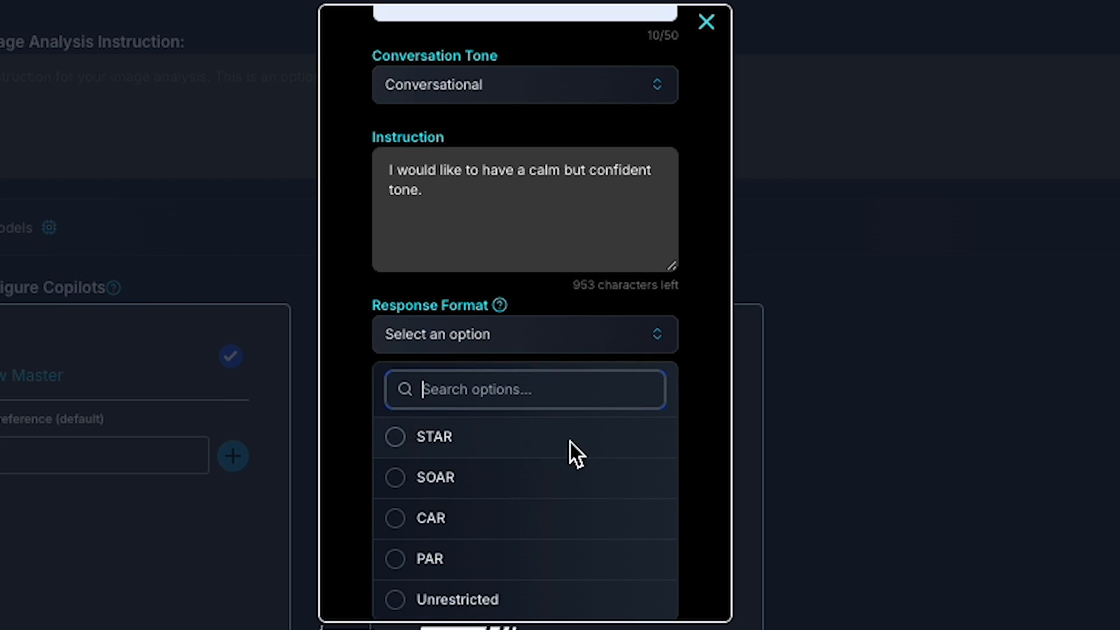
click(433, 436)
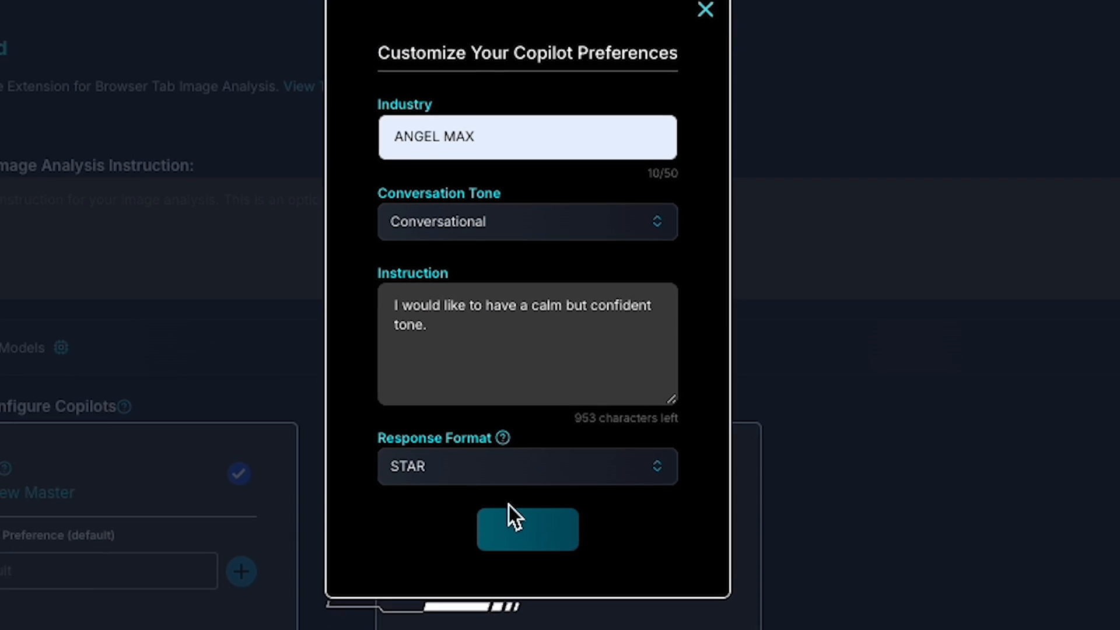
Save the preferences, add Carter the AI Coach, and choose GPT-4.1 as the model.
click(528, 529)
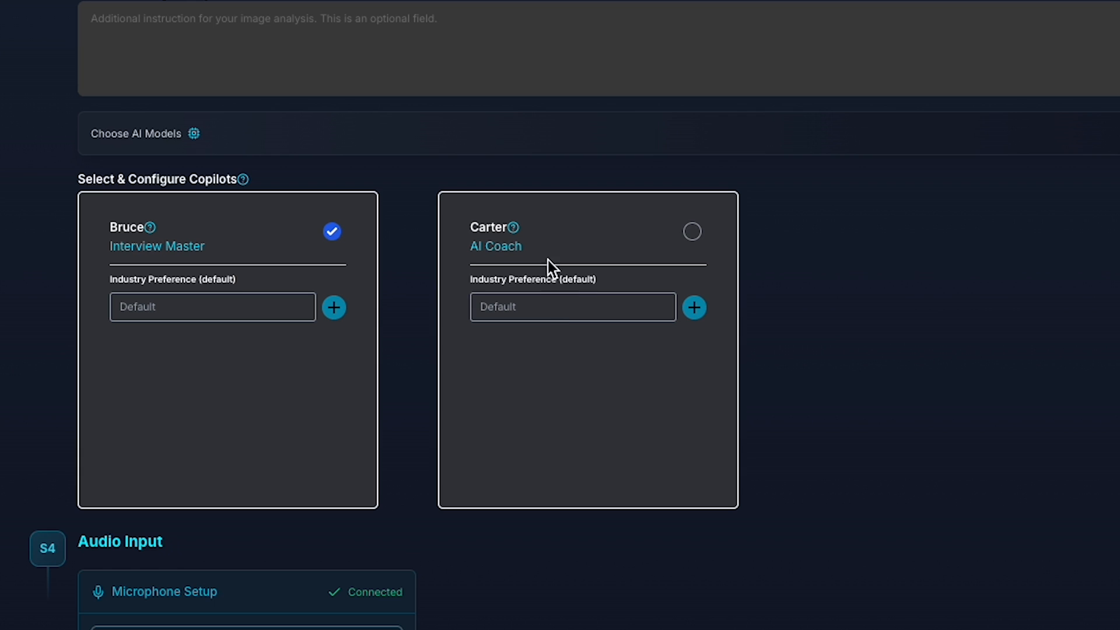
click(691, 232)
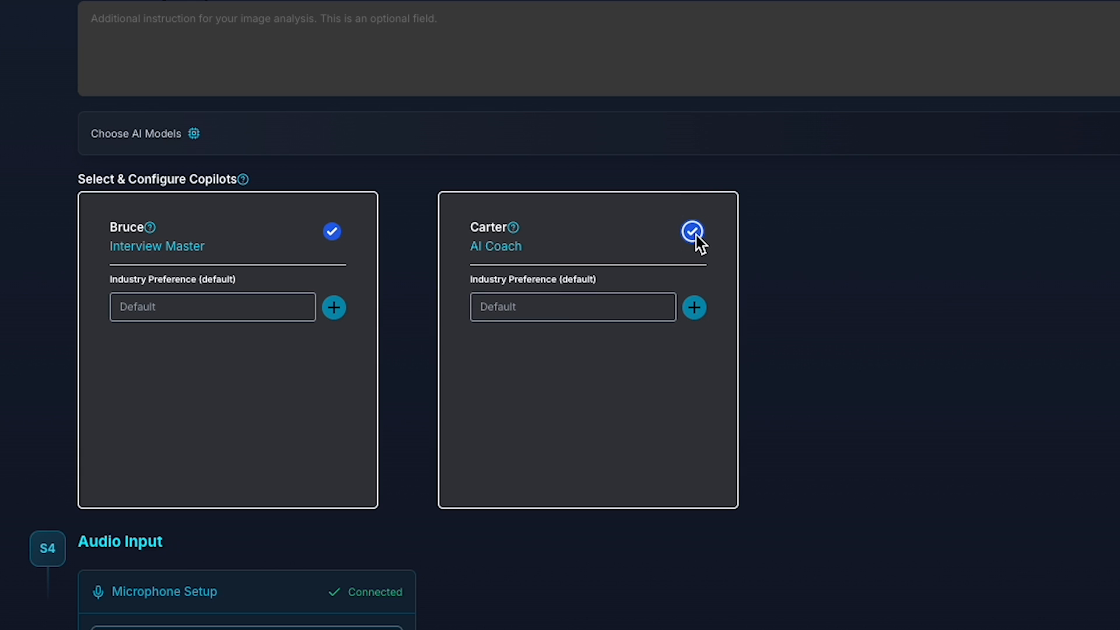
mouse_move(470, 295)
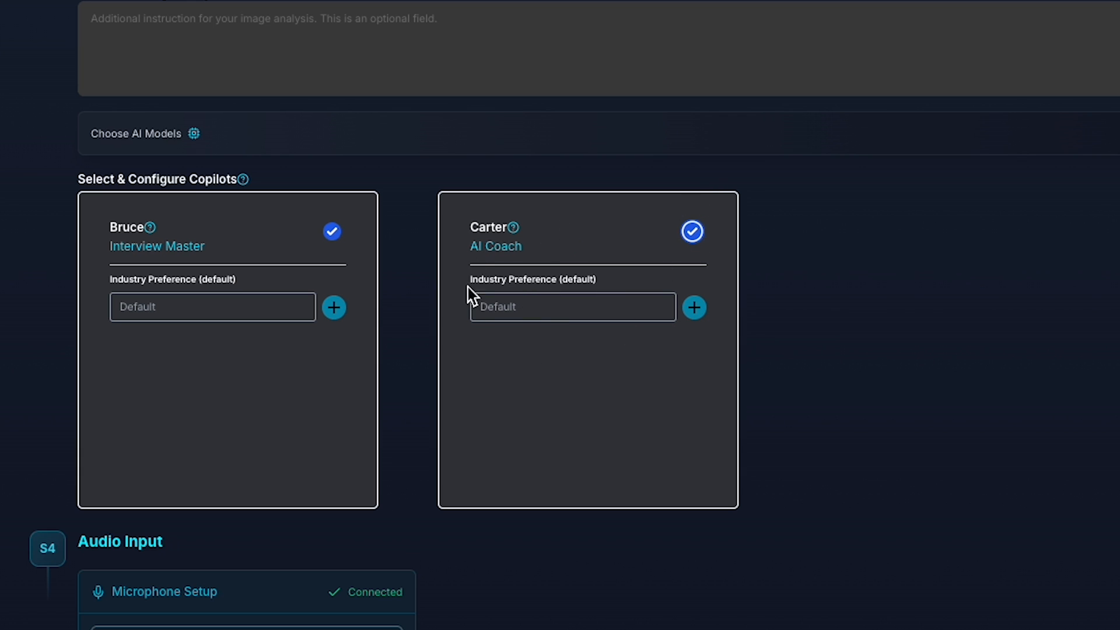
mouse_move(604, 309)
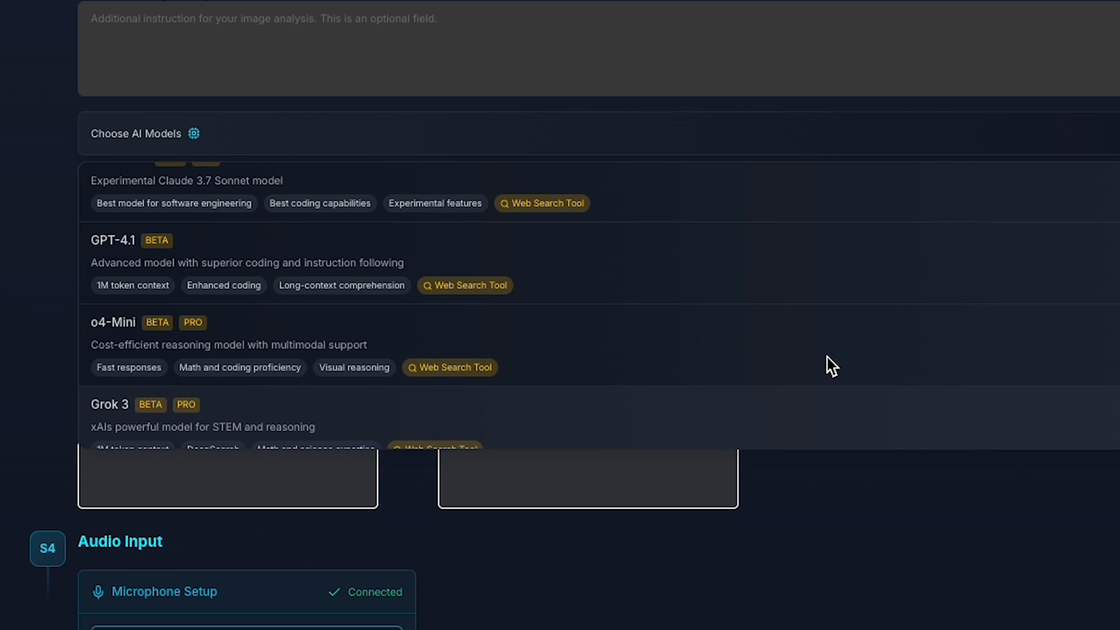
mouse_move(585, 241)
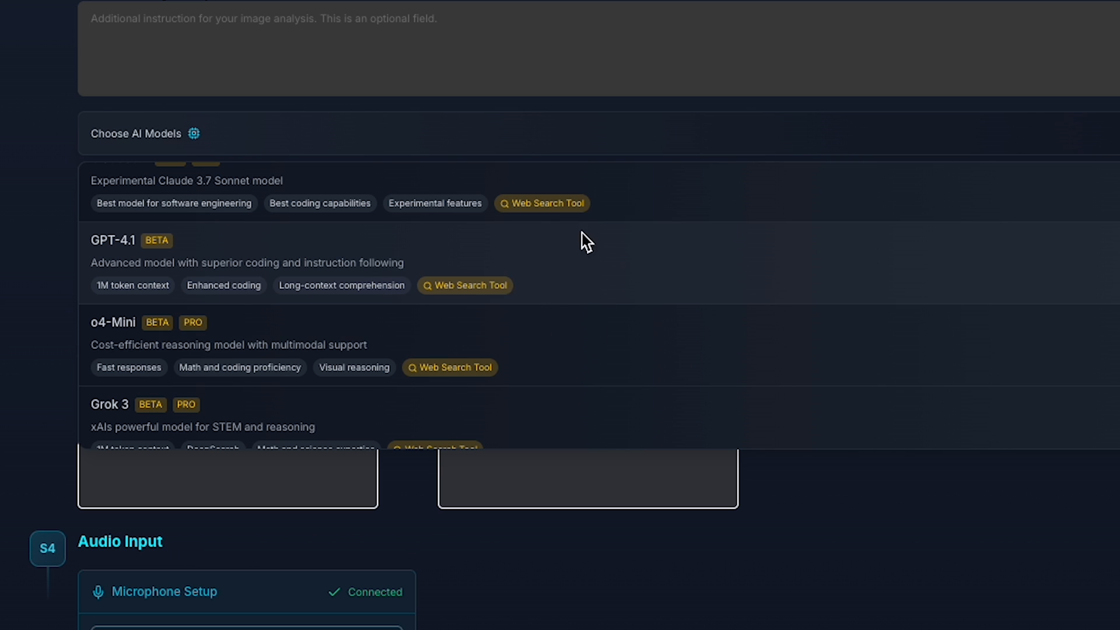
click(557, 271)
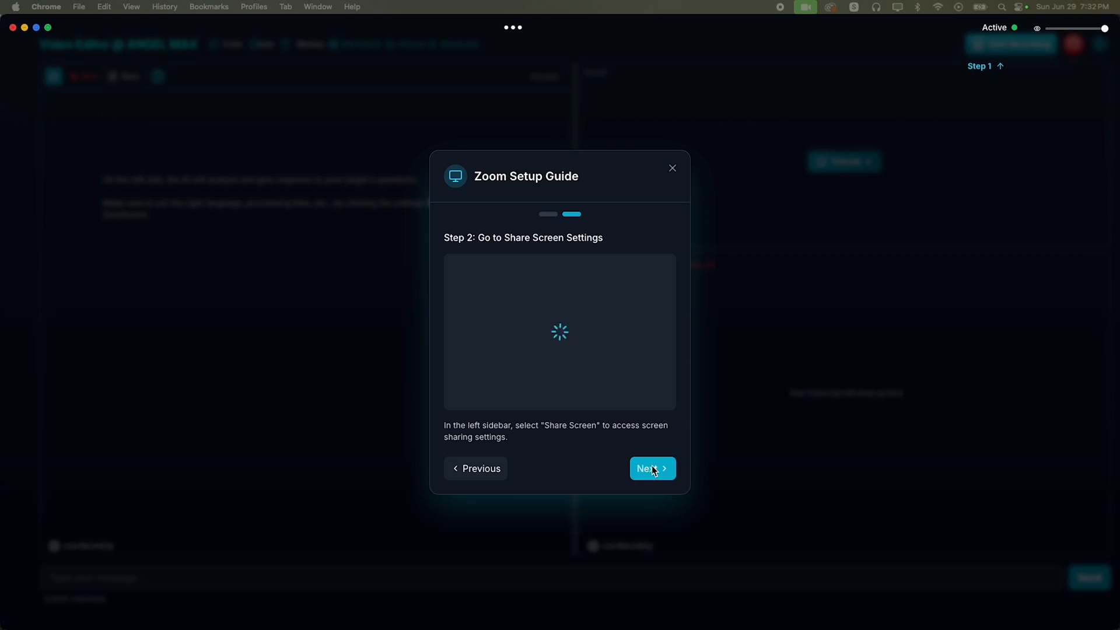
Finish the last Zoom guide step and start recording the interview session.
click(671, 168)
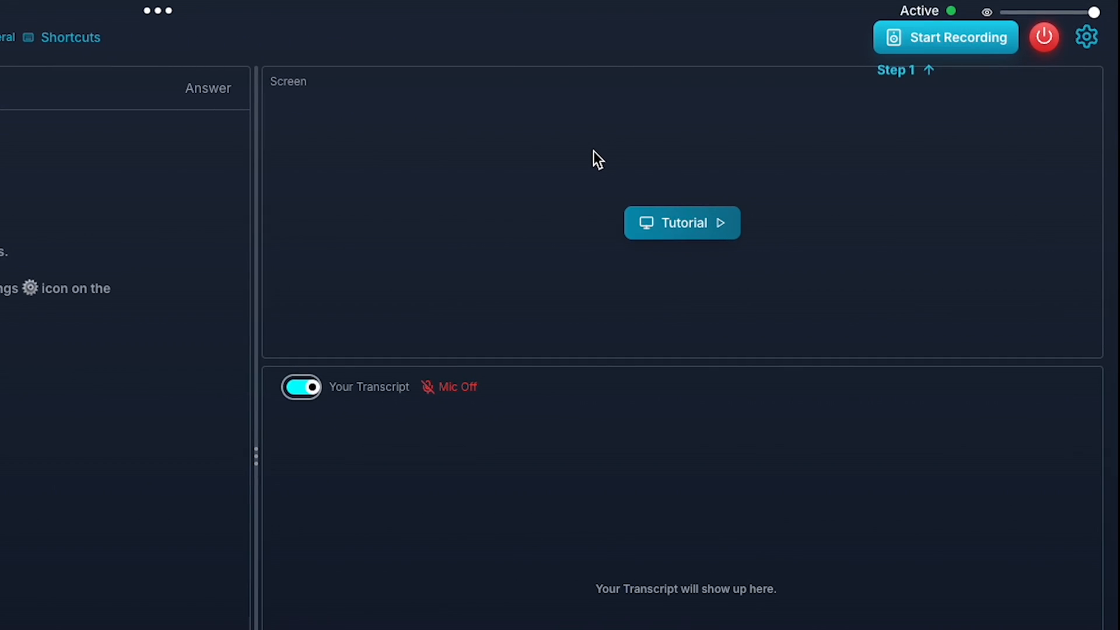
mouse_move(682, 207)
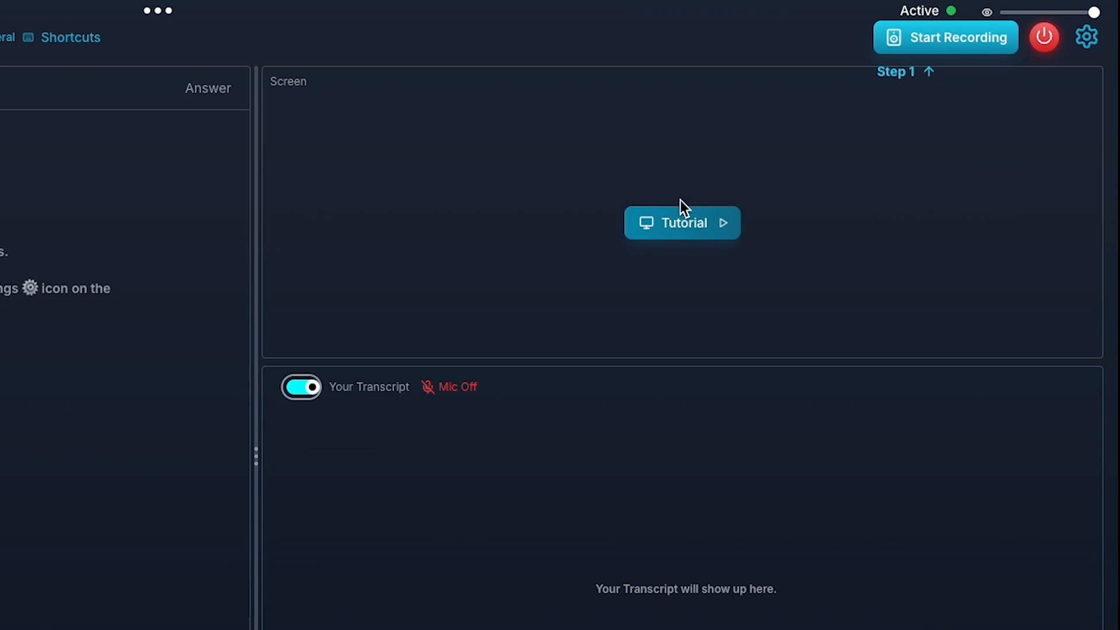
mouse_move(539, 148)
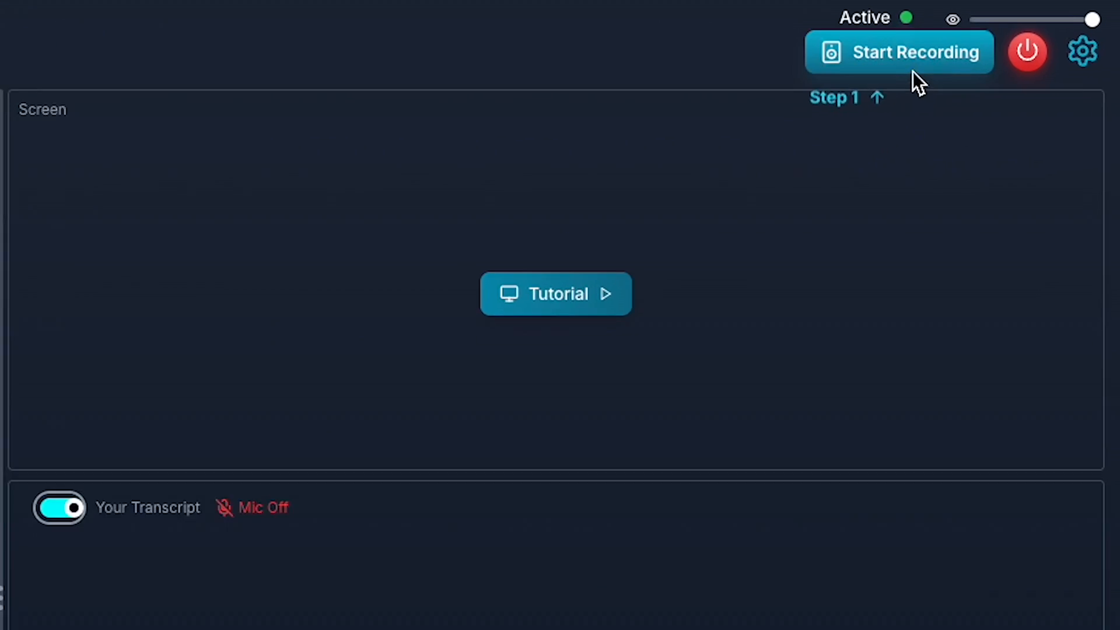
click(899, 52)
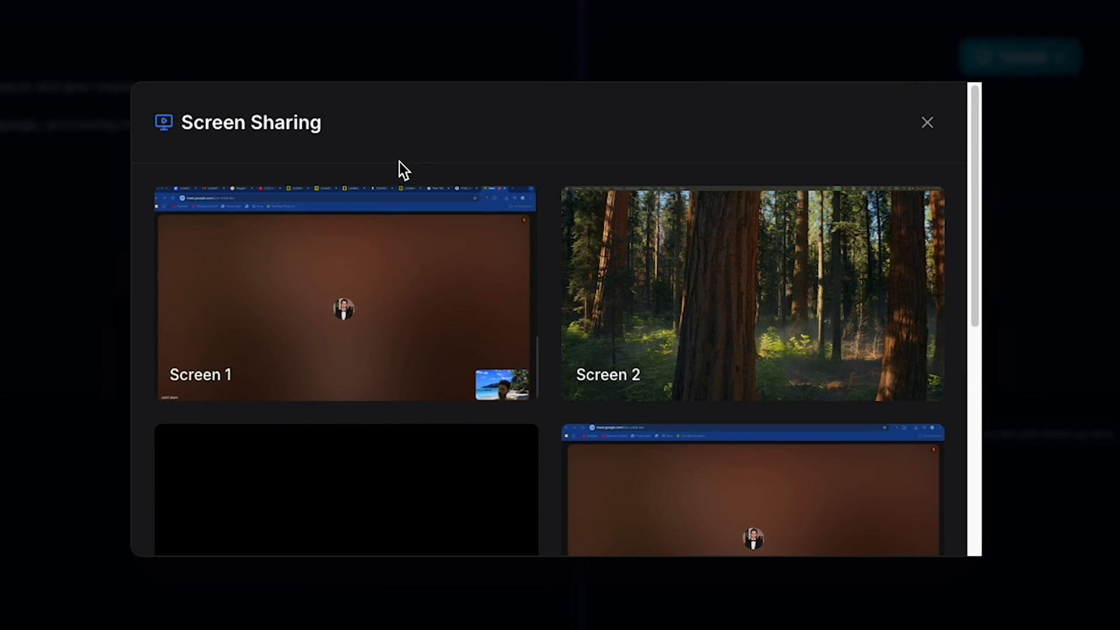
Share Screen 1 so the live transcript and AI answers begin.
click(345, 293)
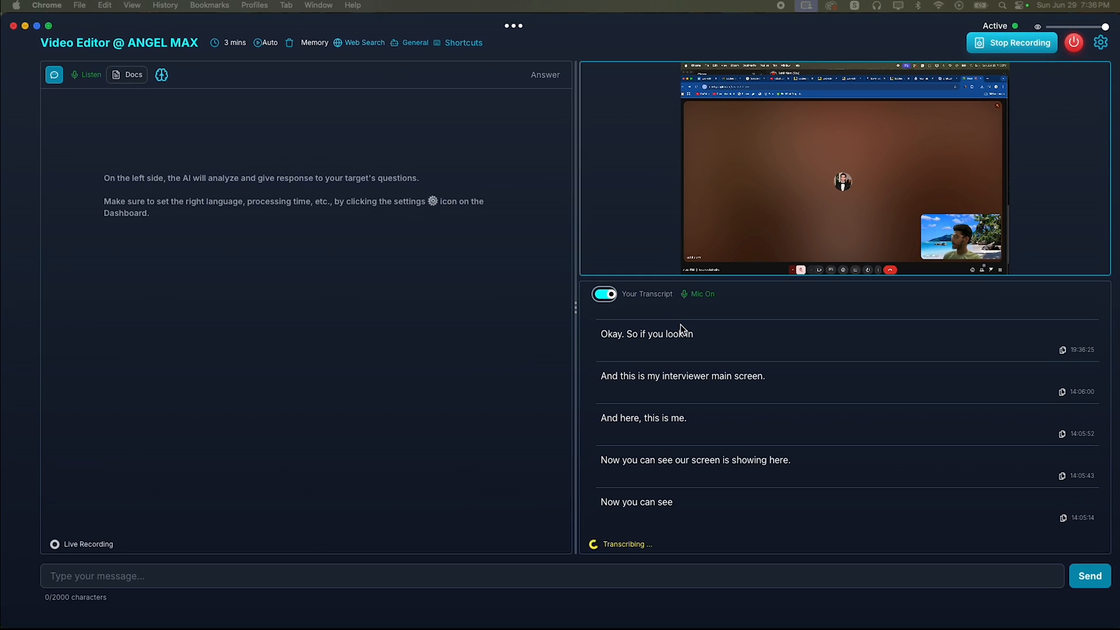
mouse_move(718, 329)
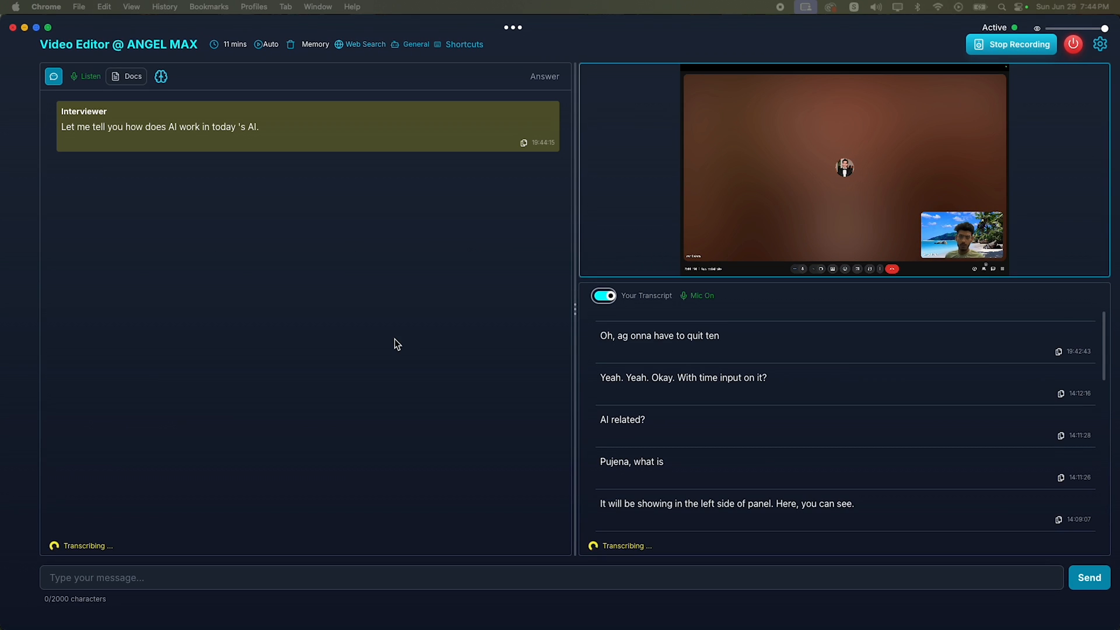
mouse_move(442, 266)
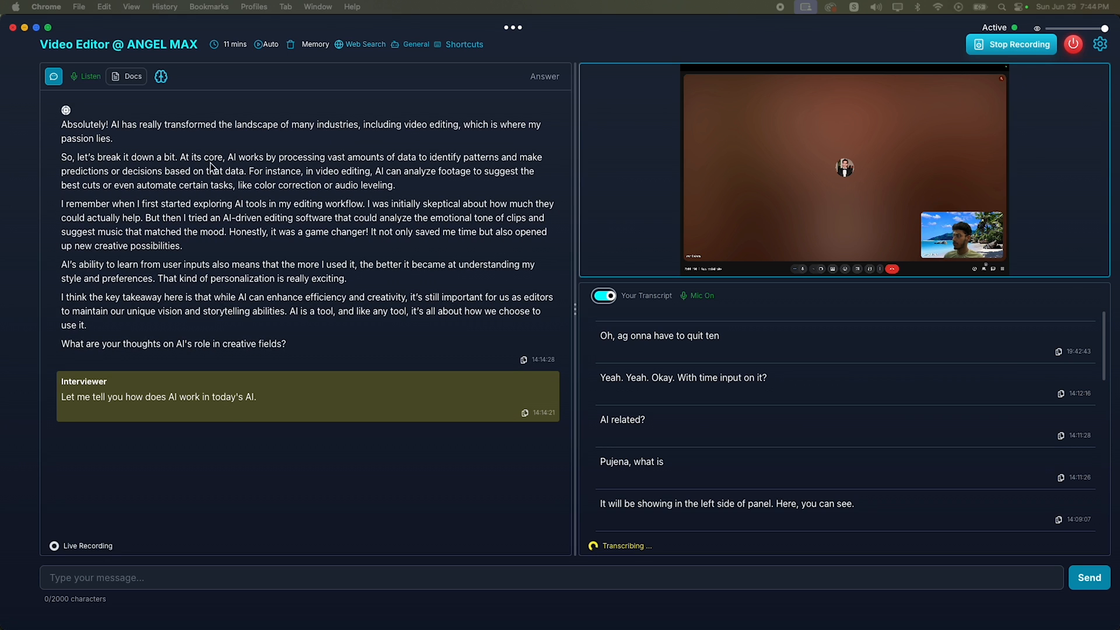
mouse_move(303, 359)
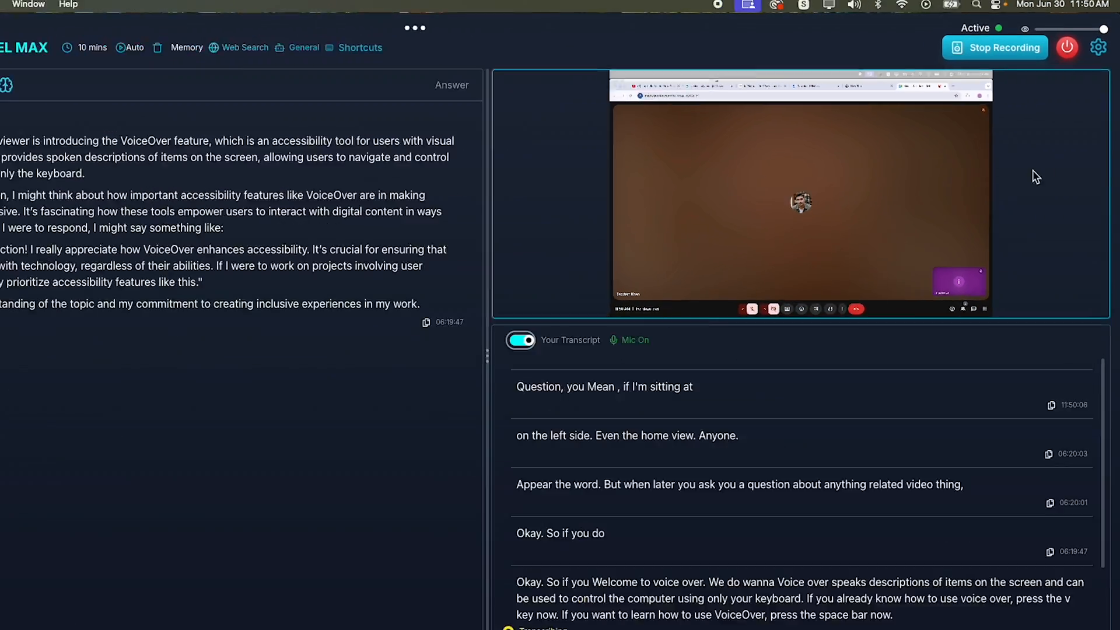
Open the Docs library and view the Chrom.pdf chromatography notes, page 1 of 7.
click(1098, 47)
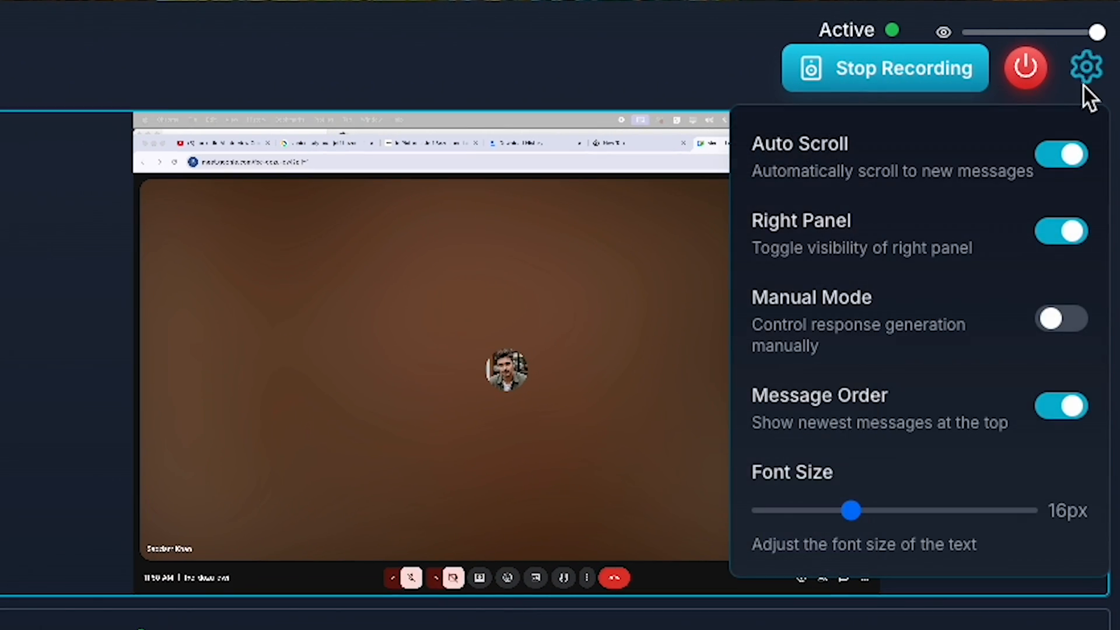
mouse_move(825, 171)
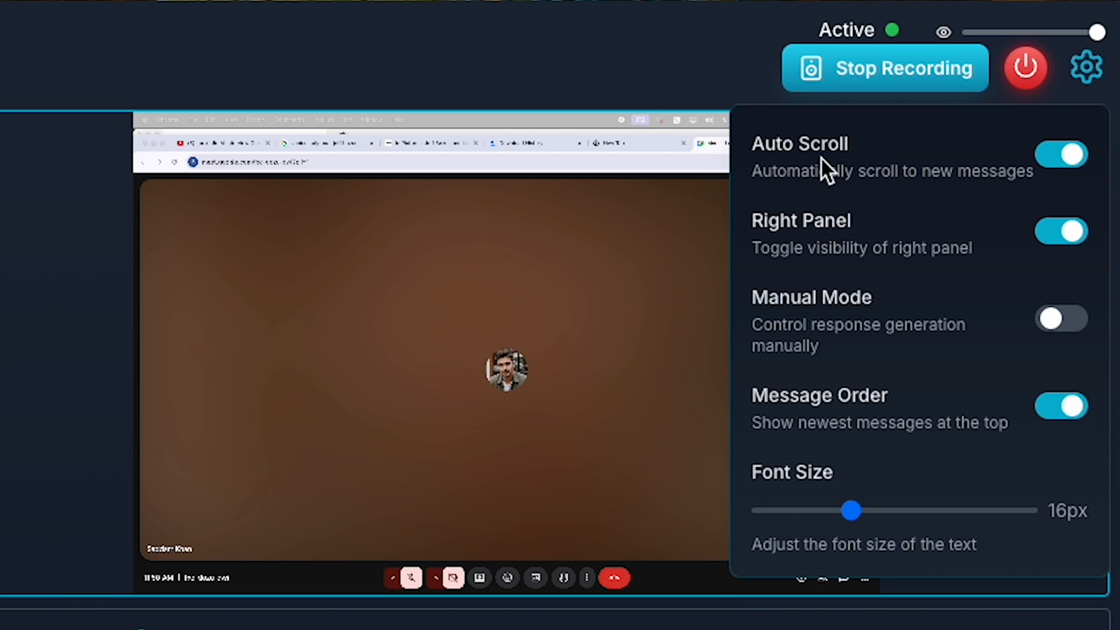
mouse_move(784, 211)
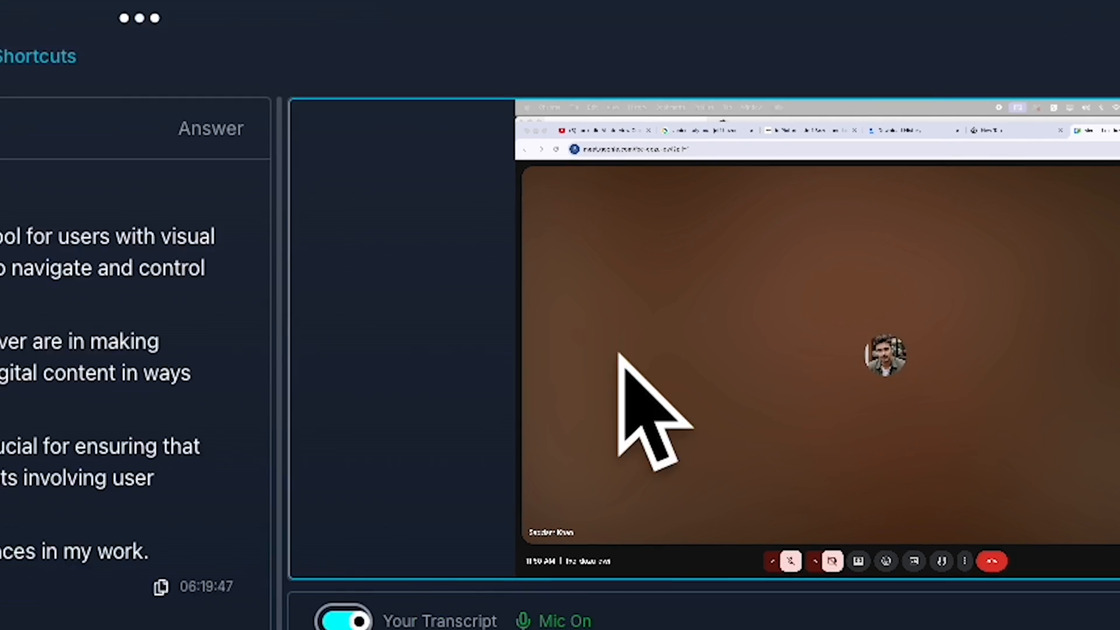
click(189, 97)
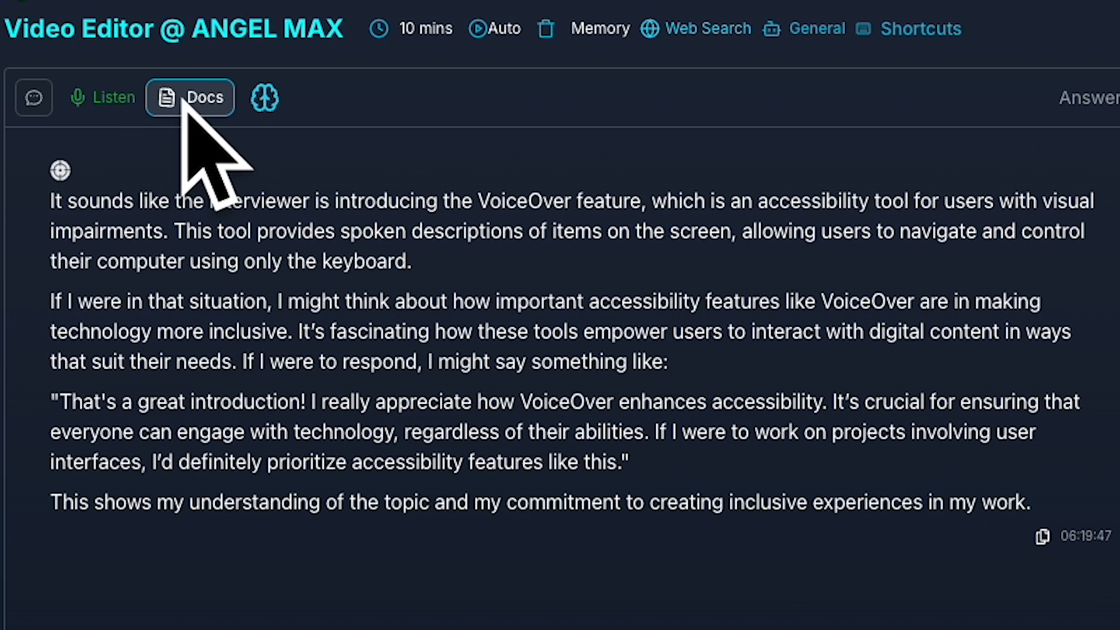
click(189, 98)
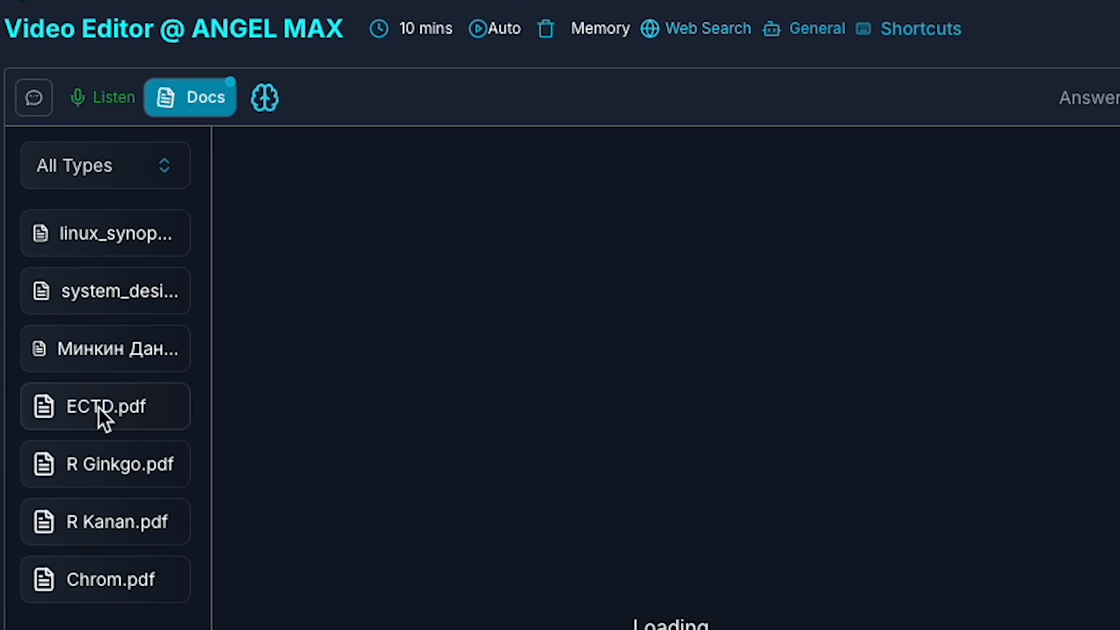
mouse_move(120, 509)
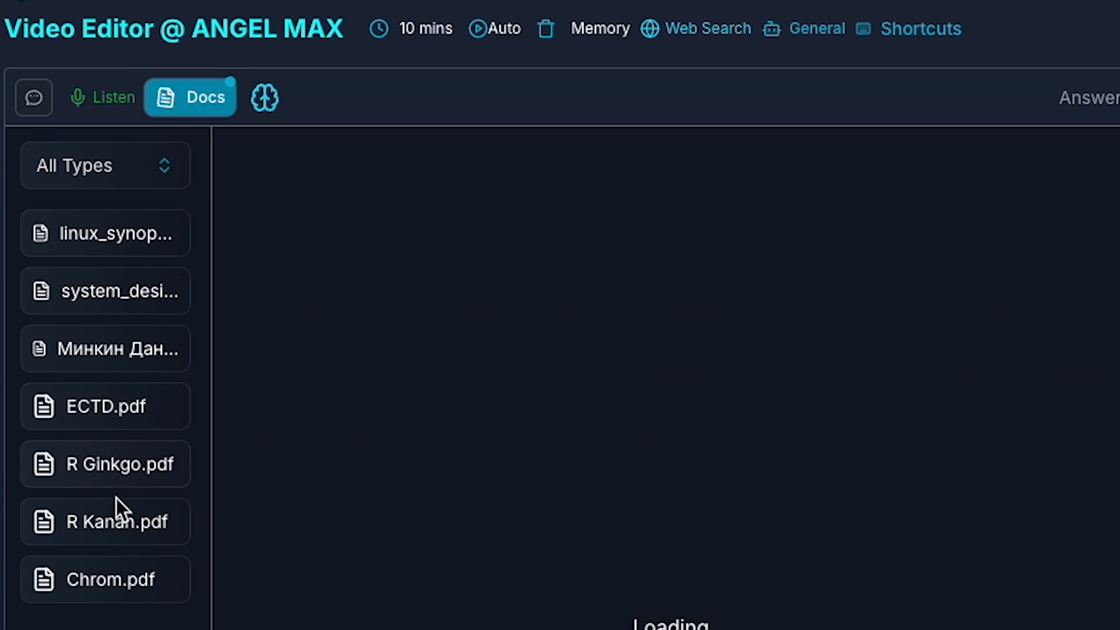
click(105, 521)
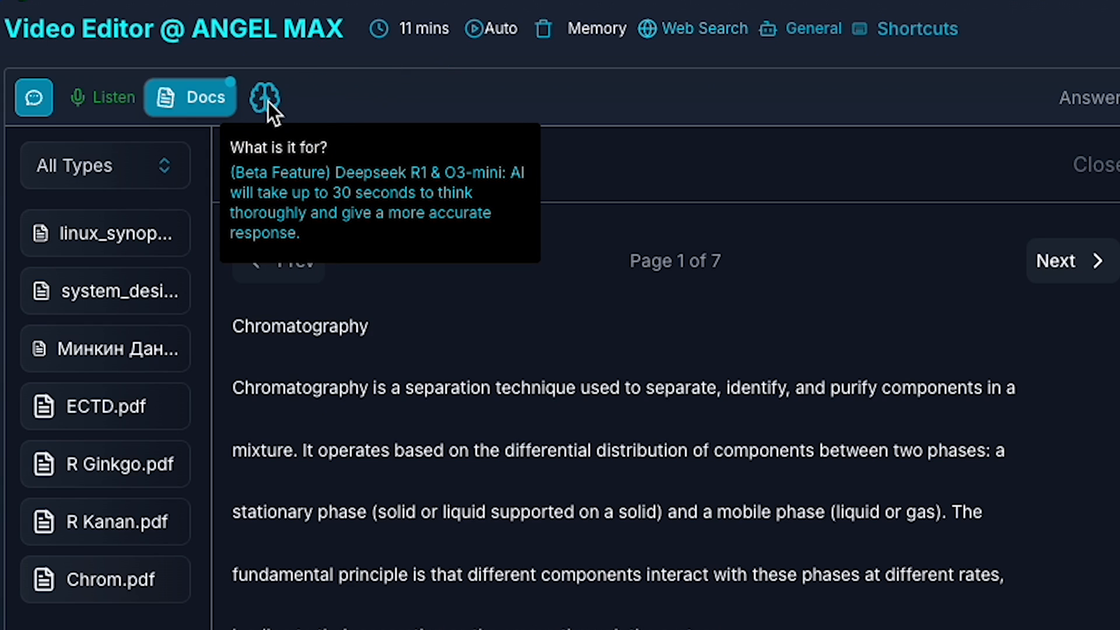
mouse_move(274, 114)
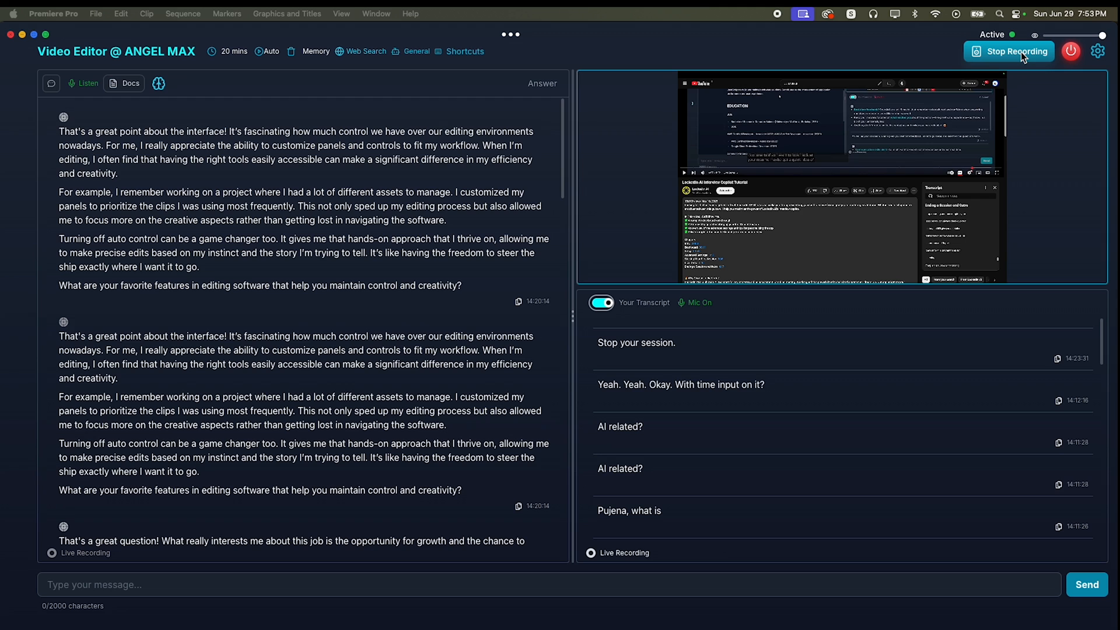
Stop recording, end the session, and browse the 21-minute Video Editor @ ANGEL MAX transcript.
click(1010, 52)
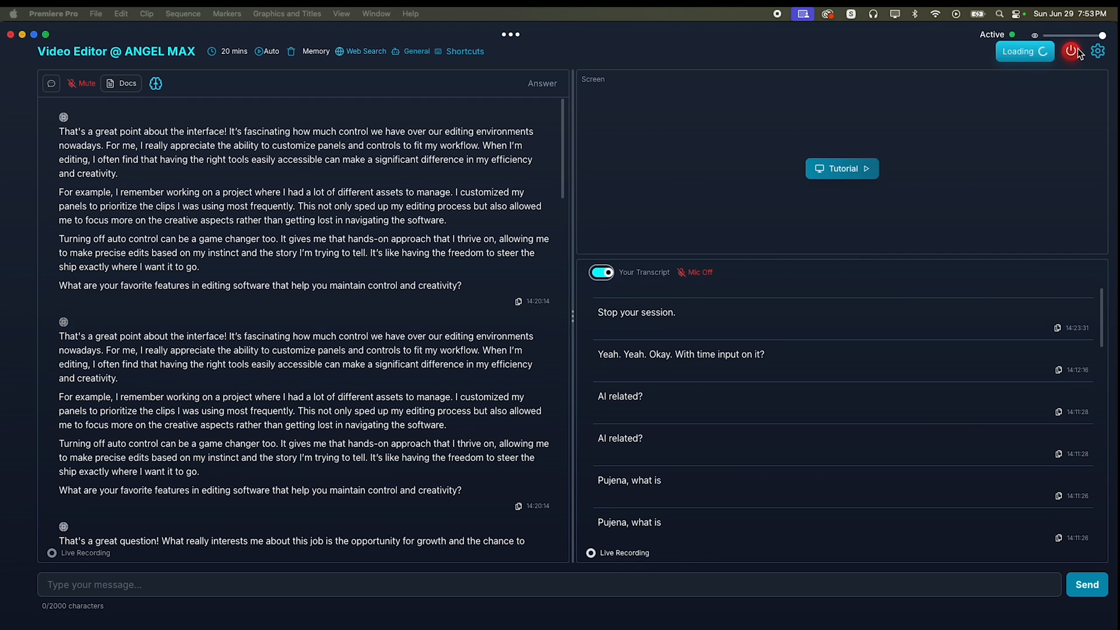
click(1077, 52)
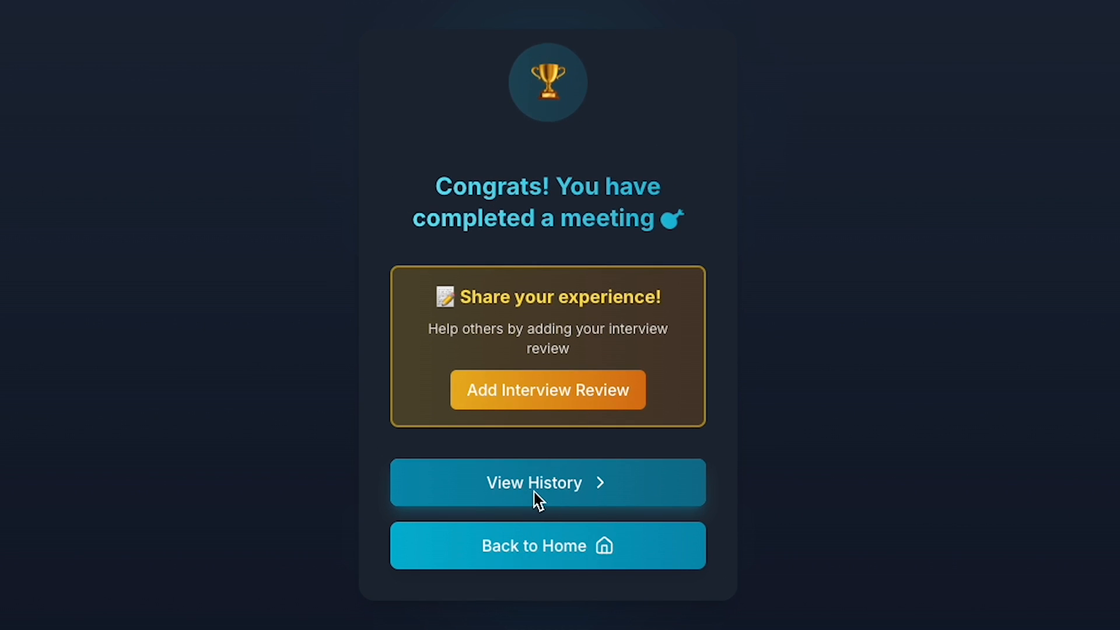
click(546, 483)
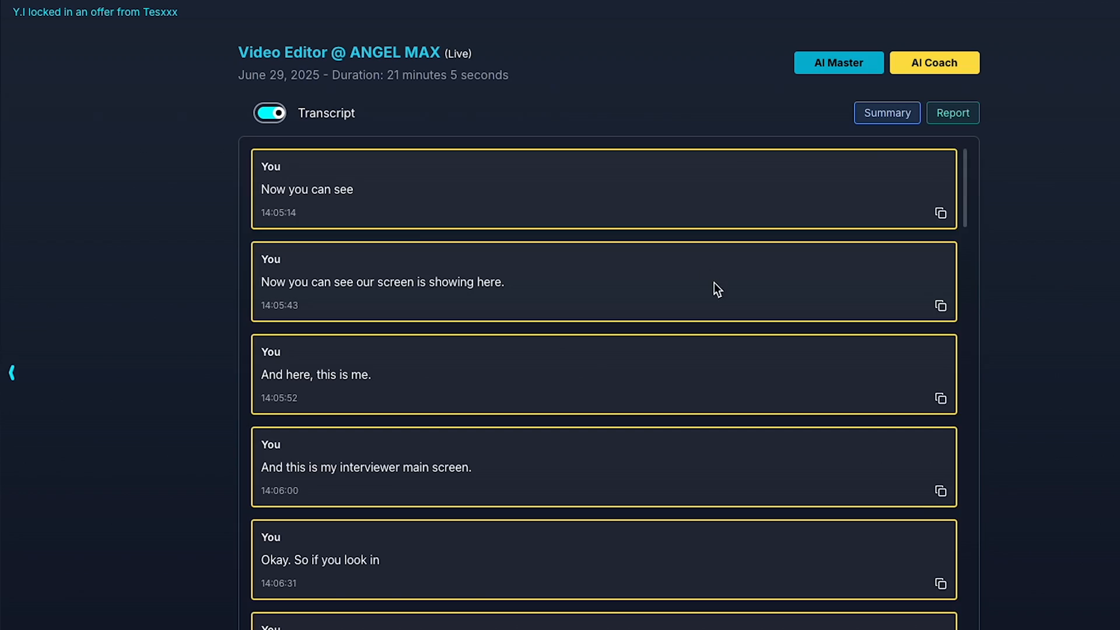
scroll(down, 3)
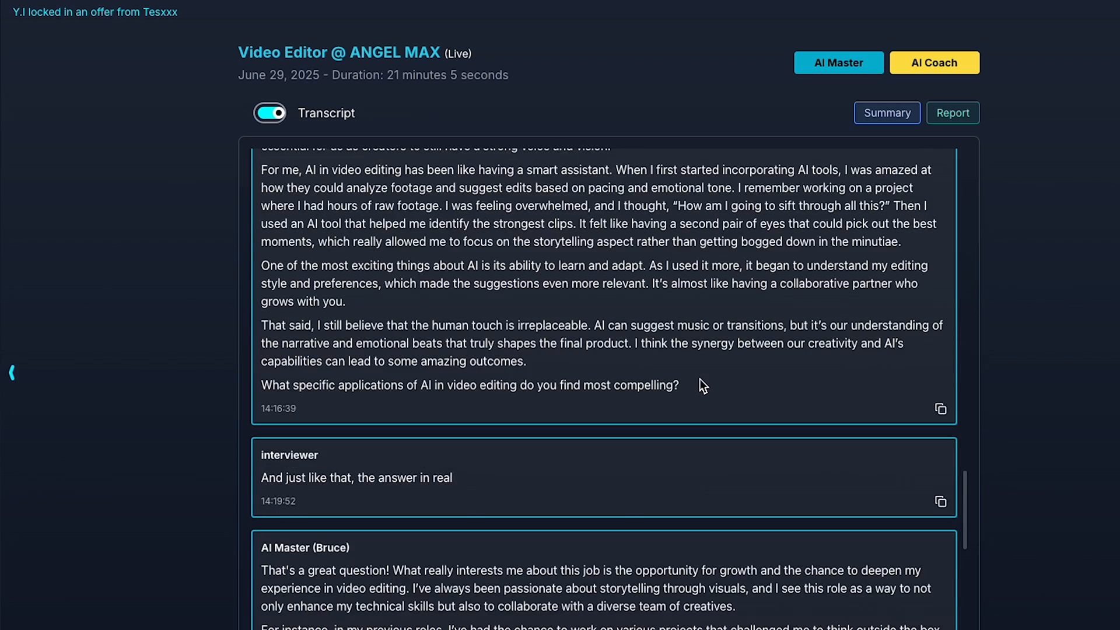
scroll(down, 3)
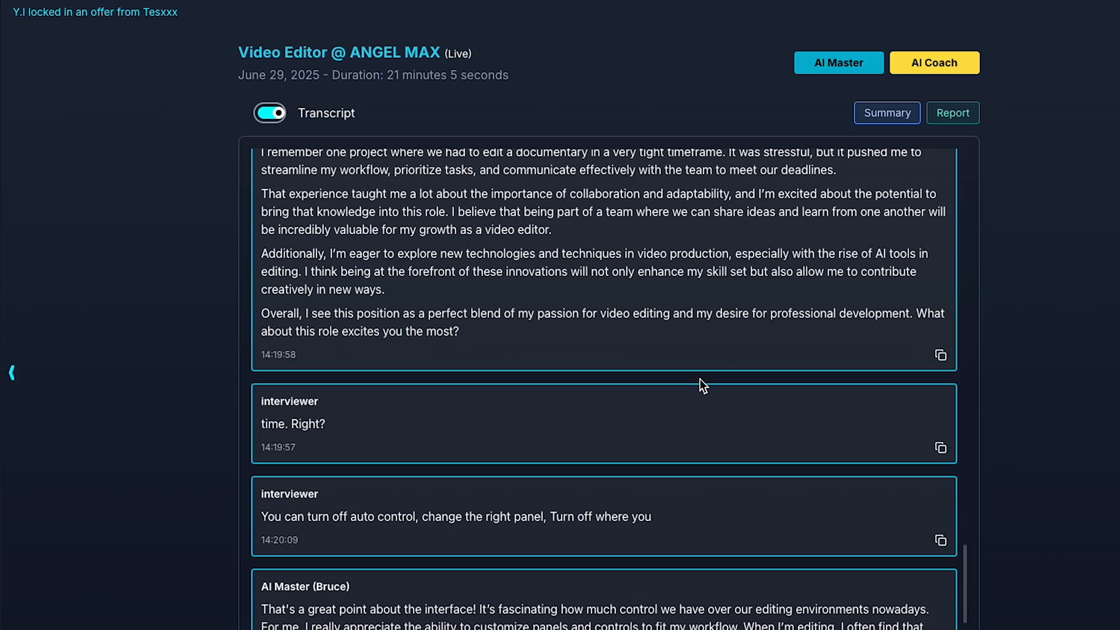